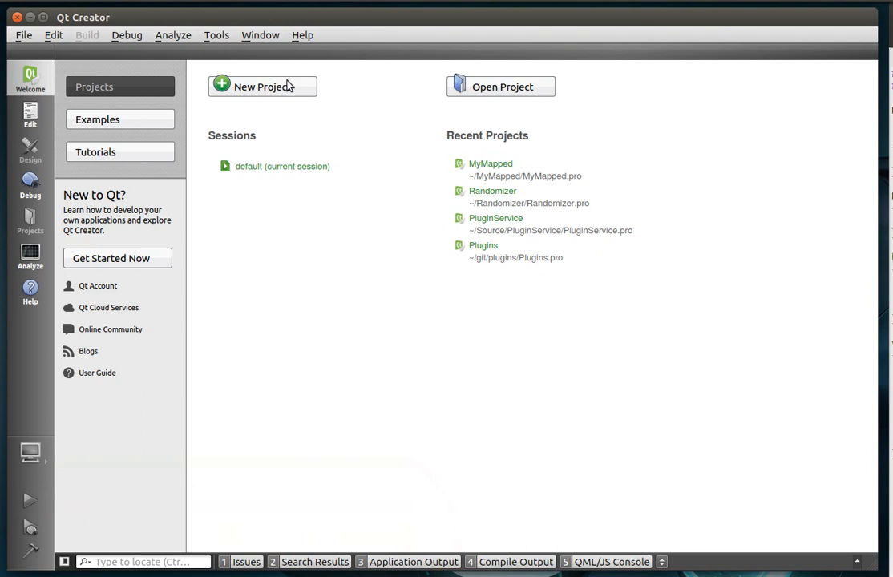
Create a Qt Widgets Application named MyFilter with a QDialog-based Dialog class
{"action": "left_click", "coordinate": [262, 86]}
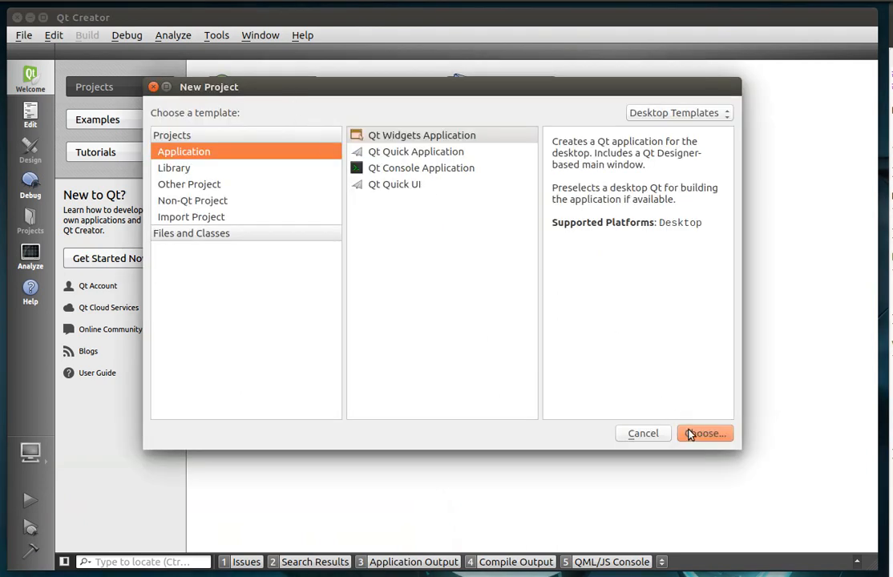
{"action": "mouse_move", "coordinate": [703, 433]}
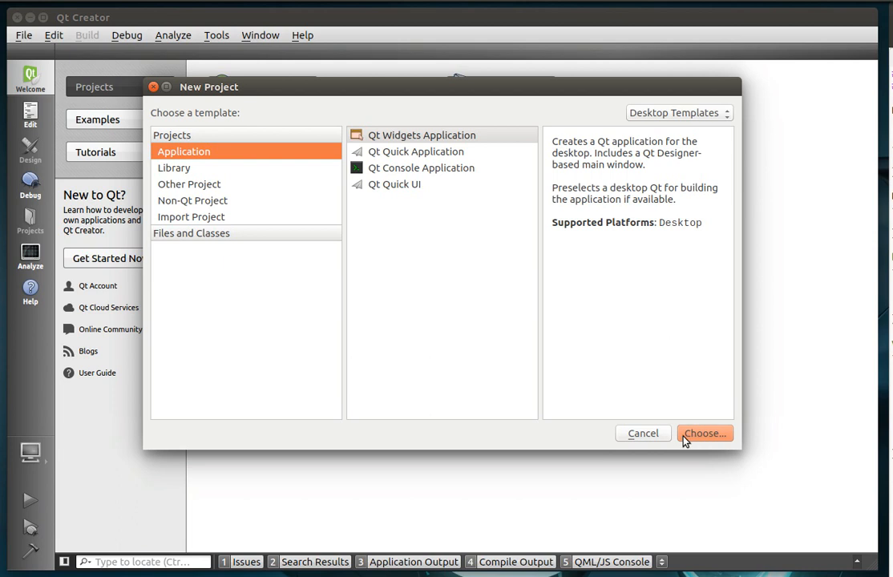
{"action": "left_click", "coordinate": [704, 433]}
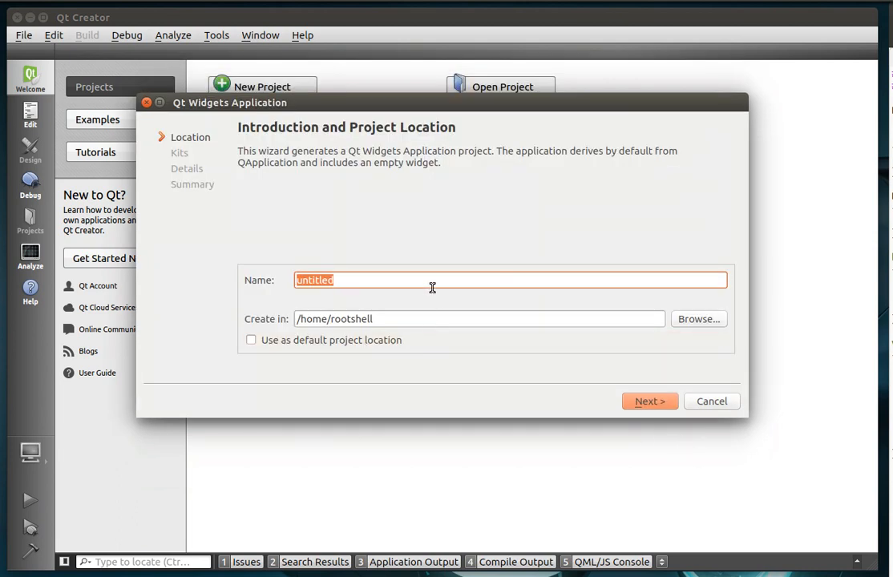
{"action": "type", "text": "My"}
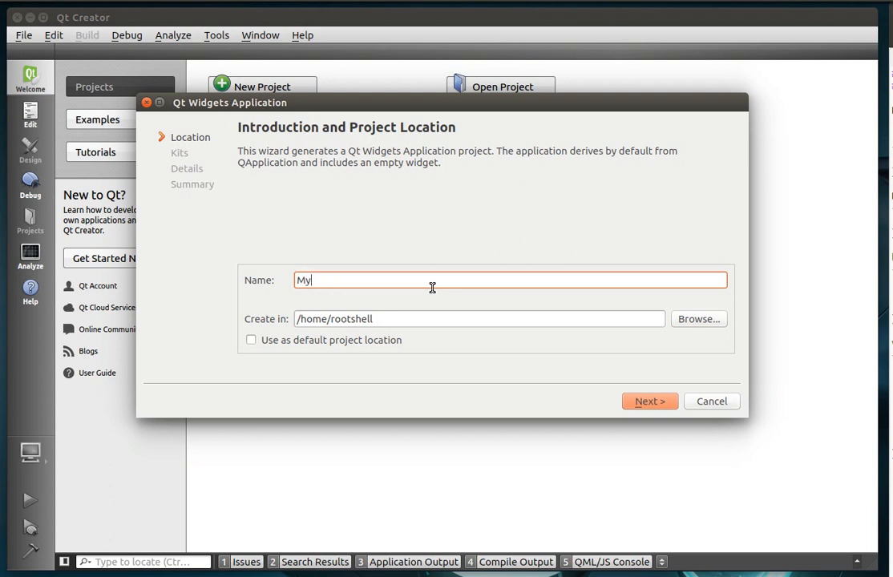
{"action": "type", "text": "Filter"}
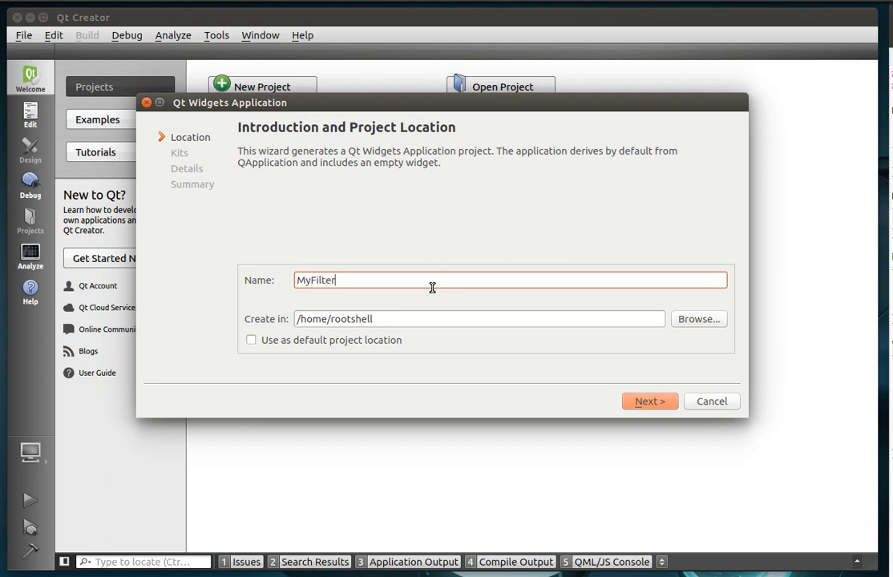
{"action": "mouse_move", "coordinate": [658, 401]}
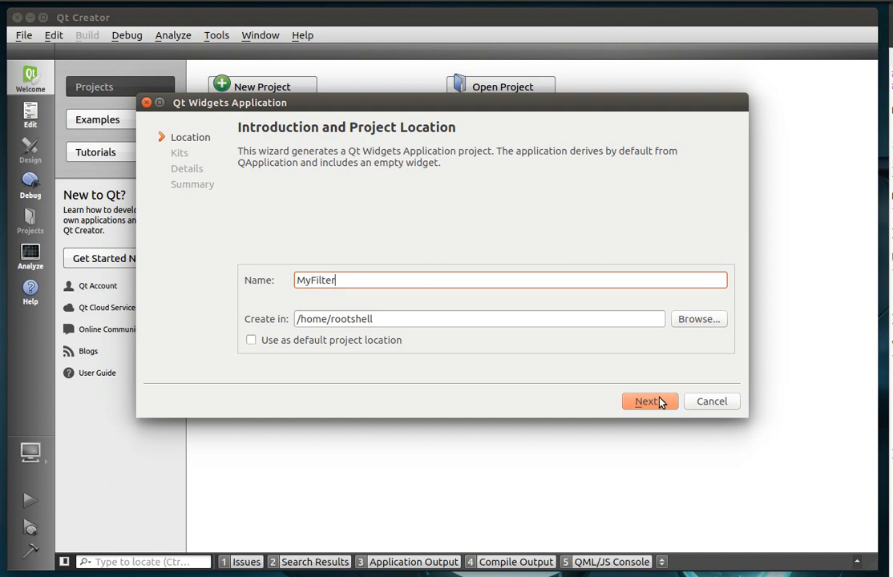
{"action": "left_click", "coordinate": [648, 400]}
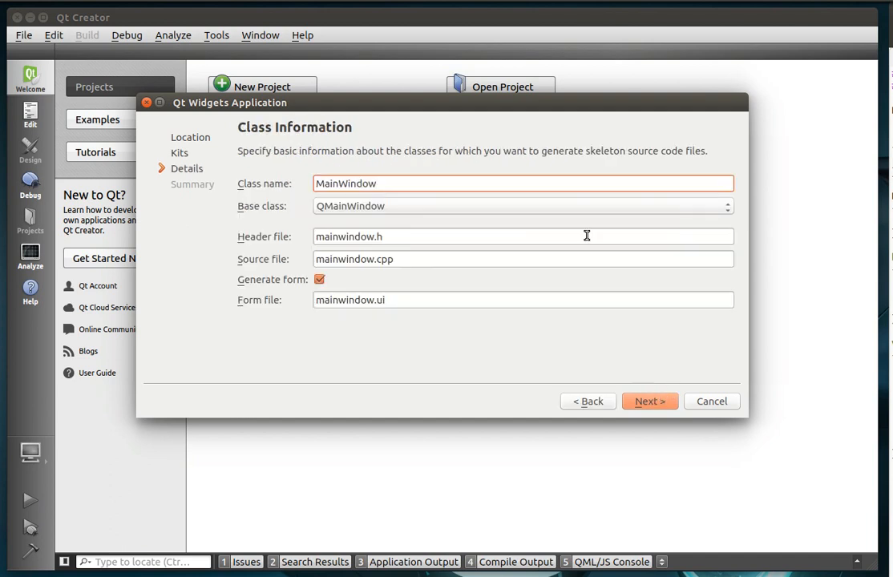
{"action": "left_click", "coordinate": [522, 206]}
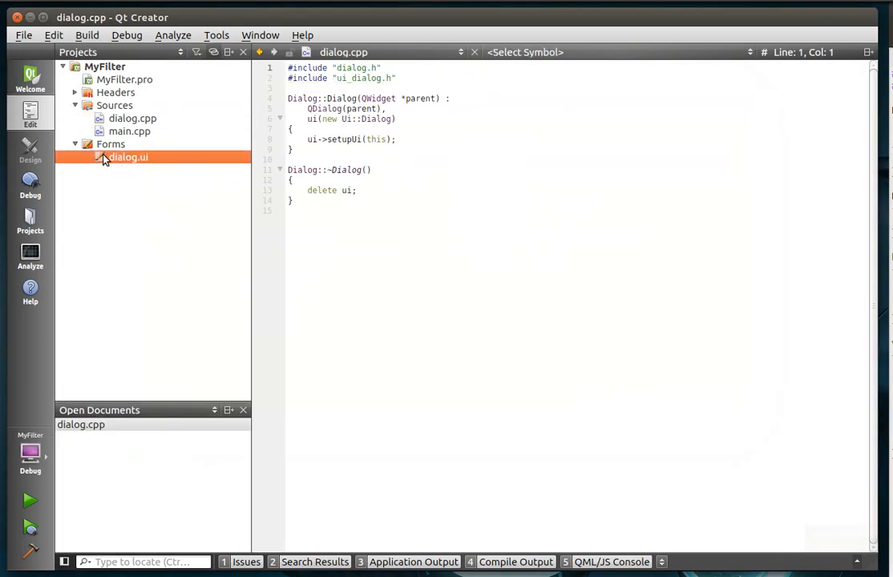
In dialog.ui, add a Filter button above two list widgets and create its clicked() slot
{"action": "double_click", "coordinate": [129, 156]}
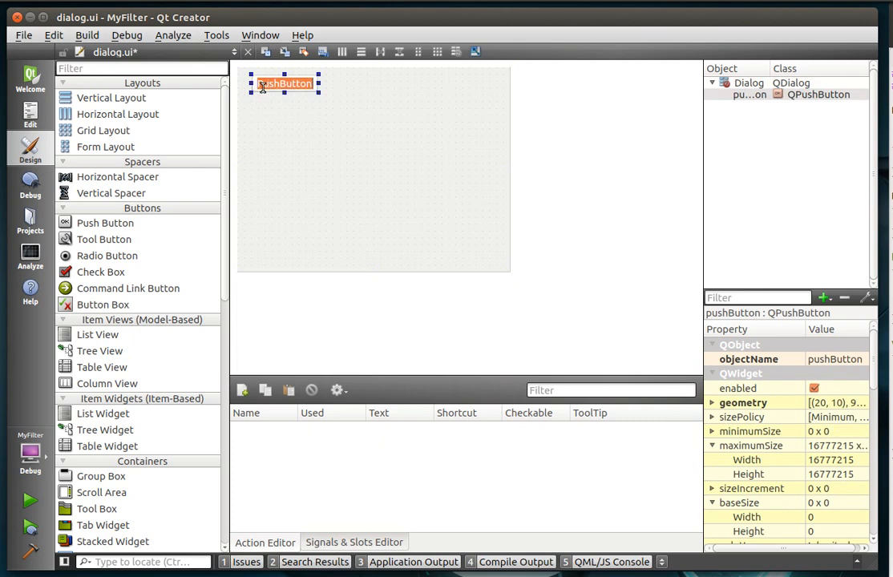
{"action": "type", "text": "Filter"}
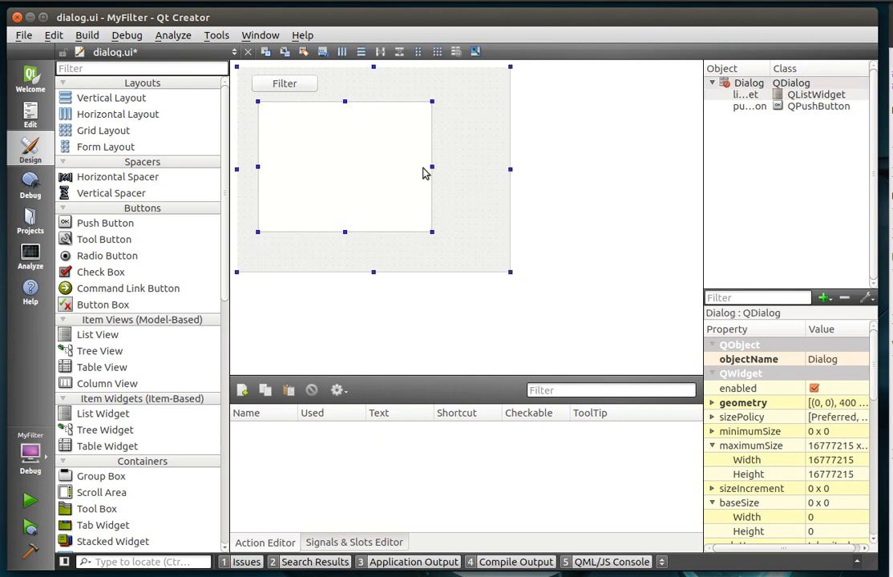
{"action": "left_click", "coordinate": [345, 166]}
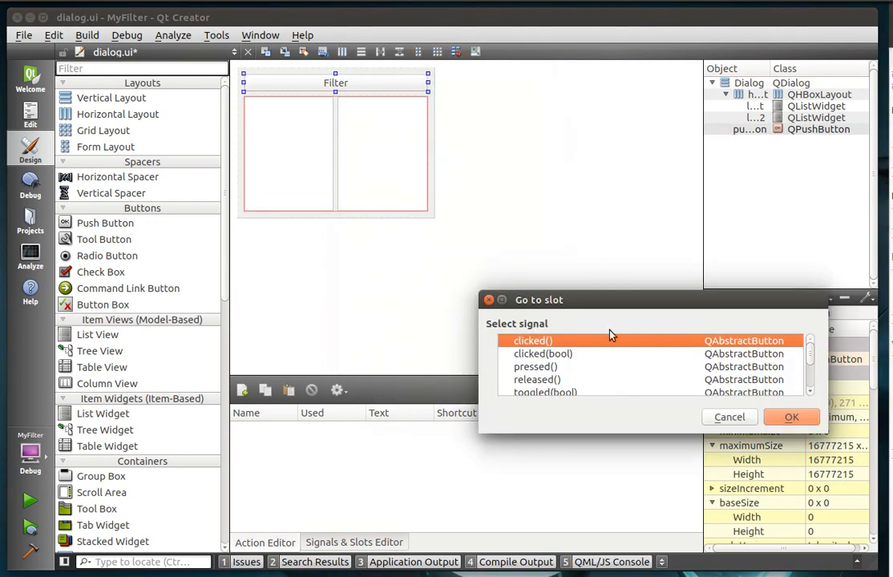
{"action": "left_click", "coordinate": [791, 417]}
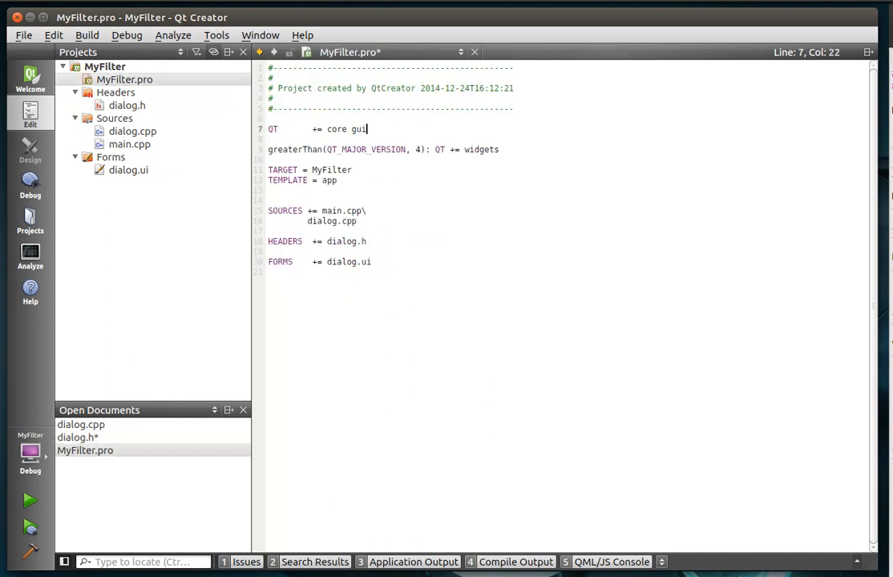
Append concurrent to MyFilter.pro's QT line and add #include <QtConcurrent> to dialog.h
{"action": "type", "text": "concurr"}
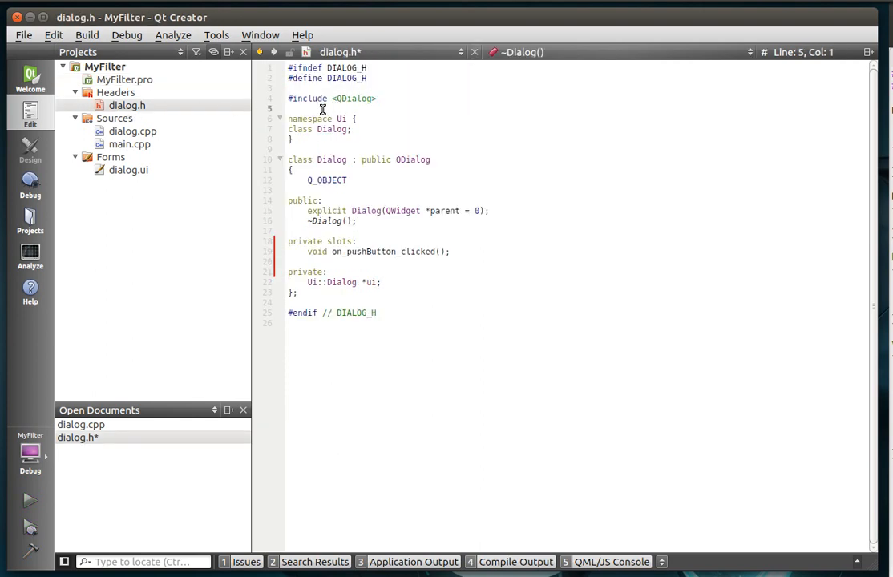
{"action": "type", "text": "#include <"}
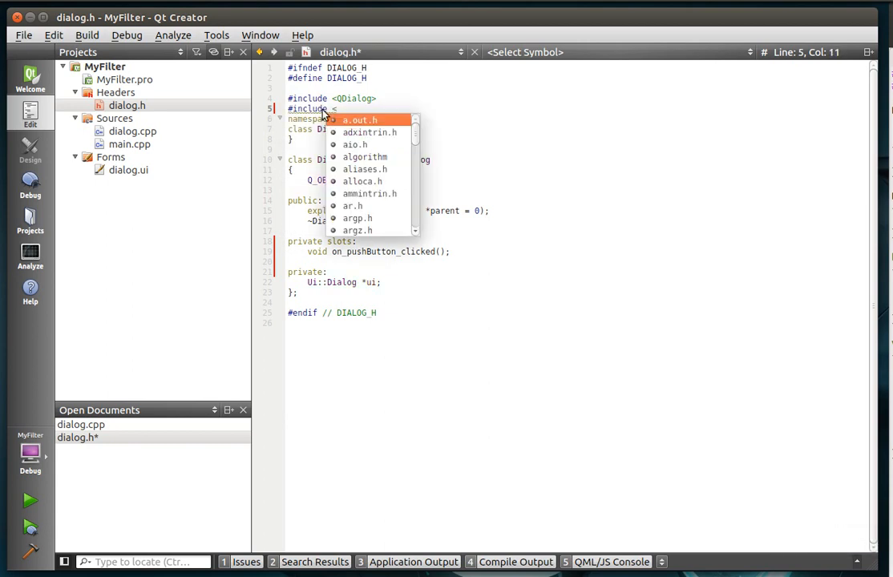
{"action": "type", "text": "QtConcurrent>"}
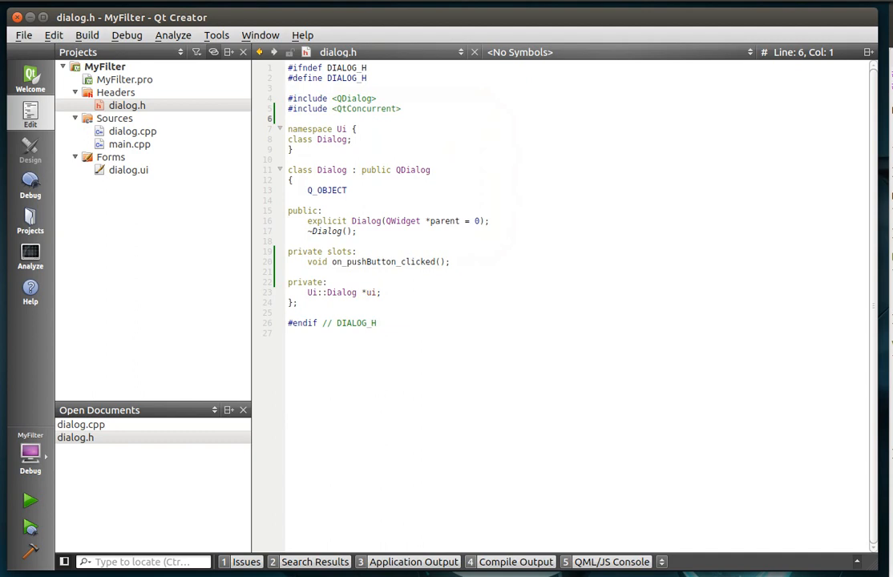
{"action": "left_click", "coordinate": [133, 131]}
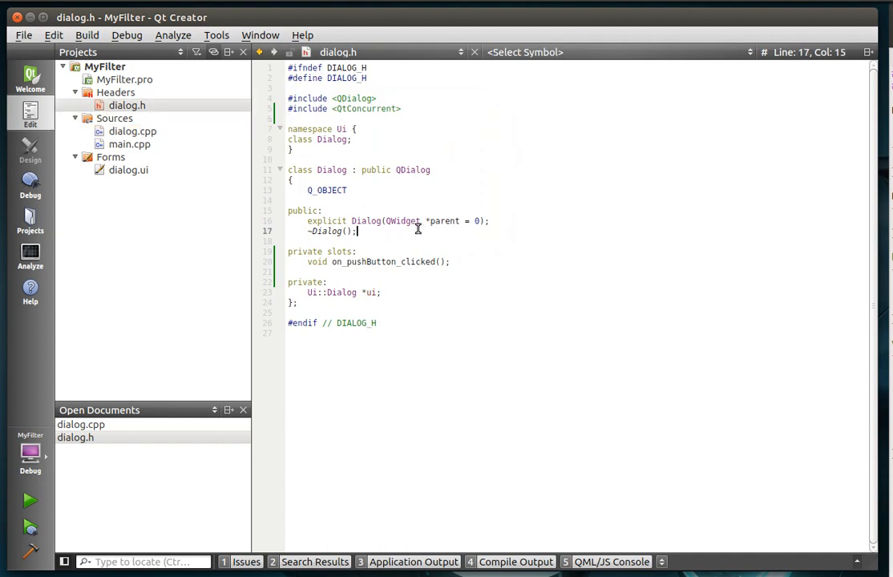
{"action": "key", "text": "Return"}
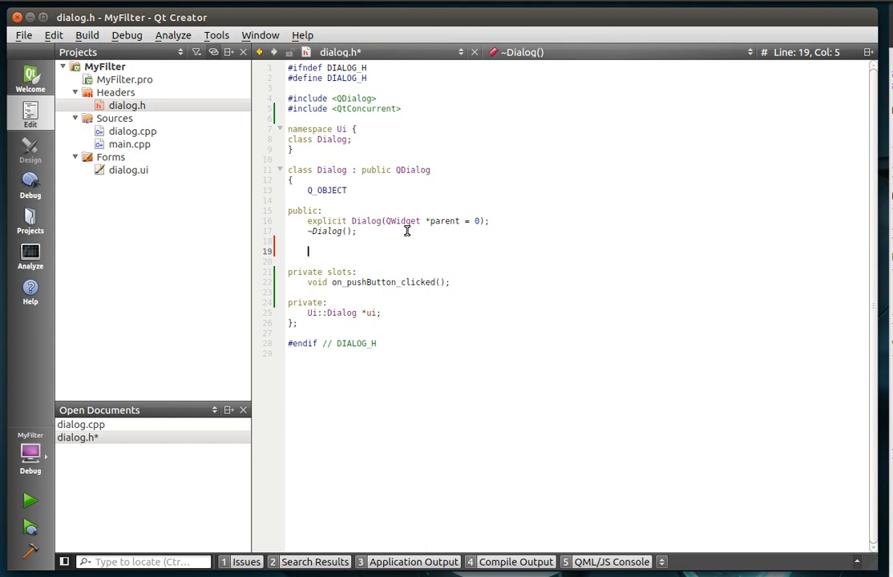
Declare static bool doFilter(const QString name) in dialog.h and generate its dialog.cpp definition
{"action": "type", "text": "static bool"}
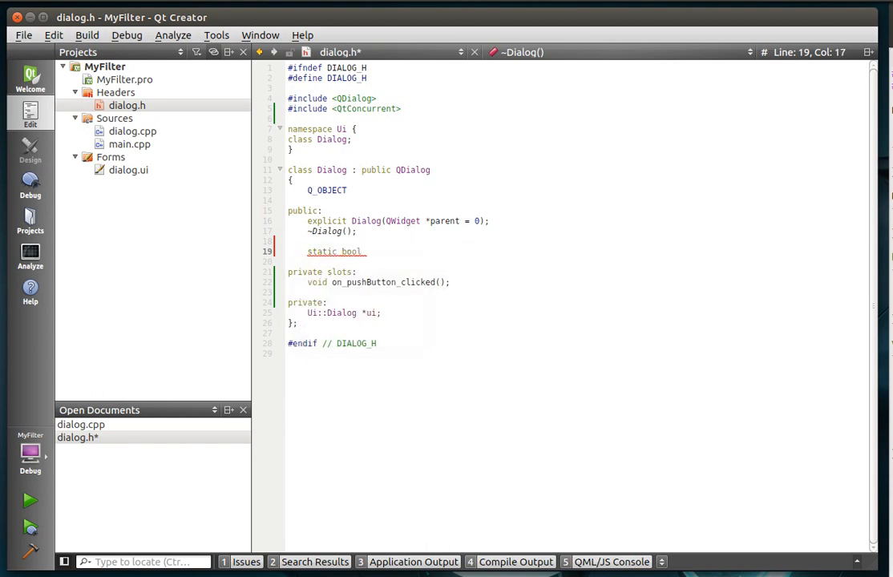
{"action": "type", "text": "do"}
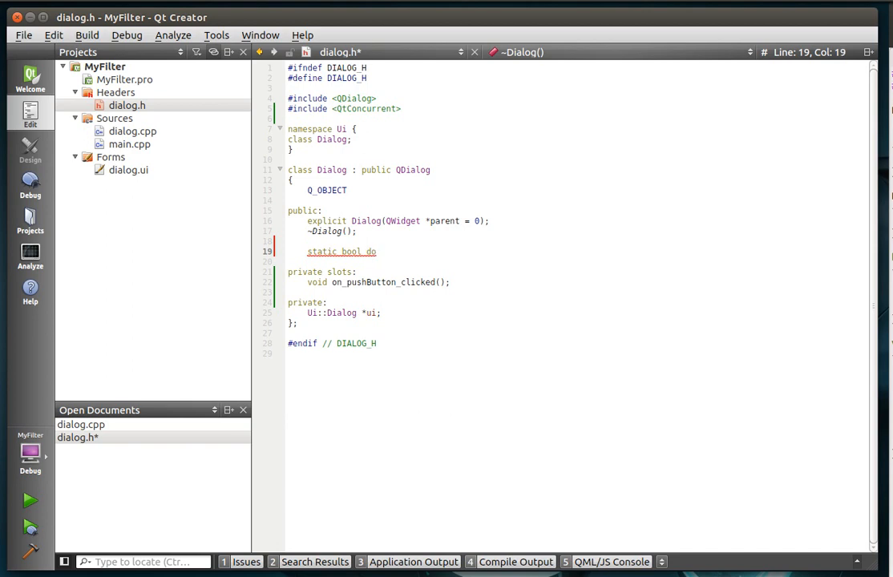
{"action": "type", "text": "Filter"}
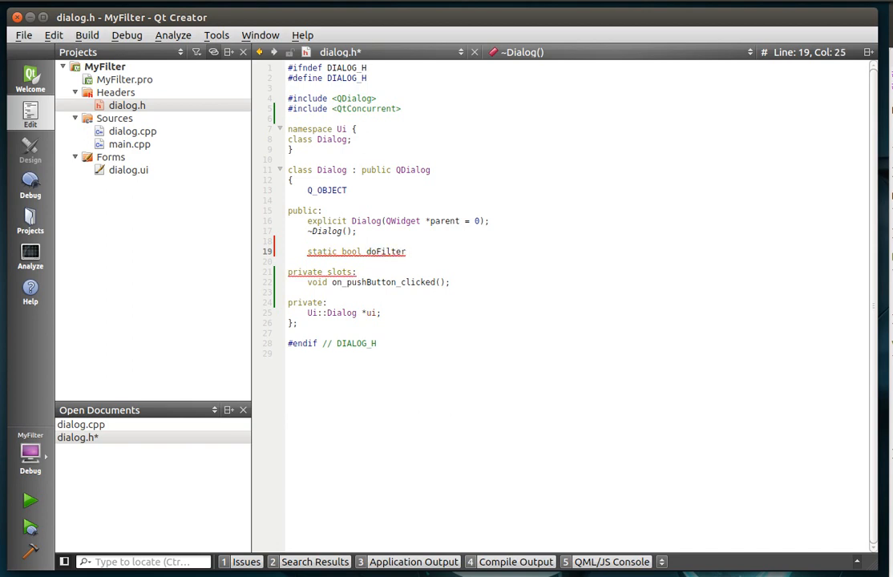
{"action": "type", "text": "(const QString name"}
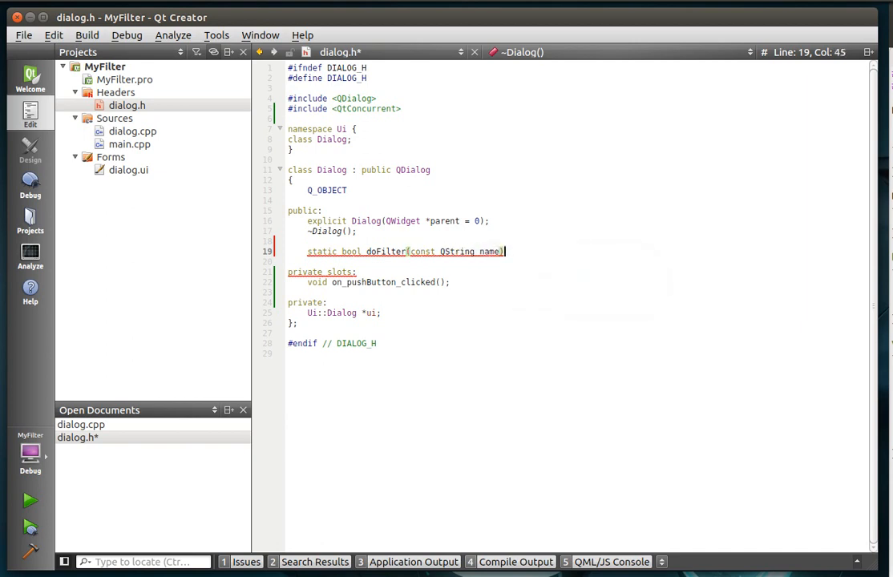
{"action": "type", "text": ";"}
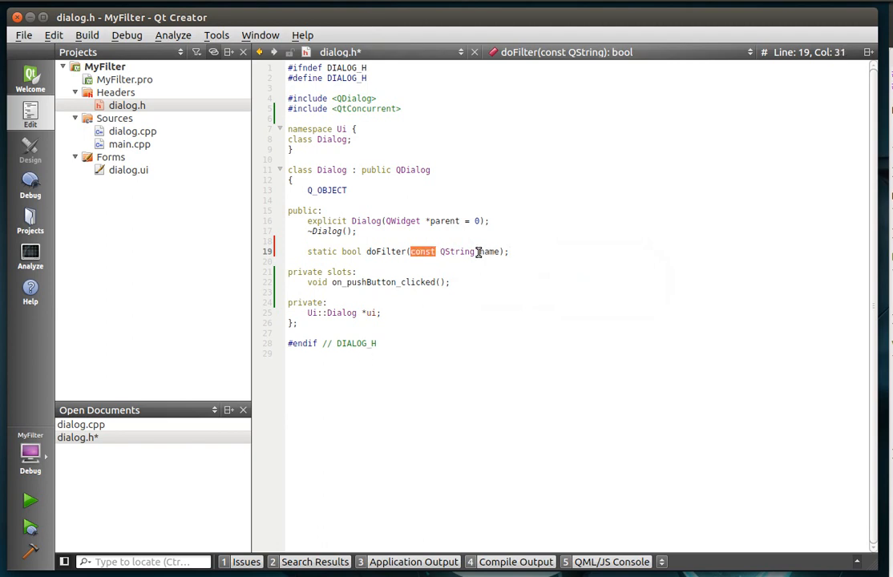
{"action": "right_click", "coordinate": [387, 251]}
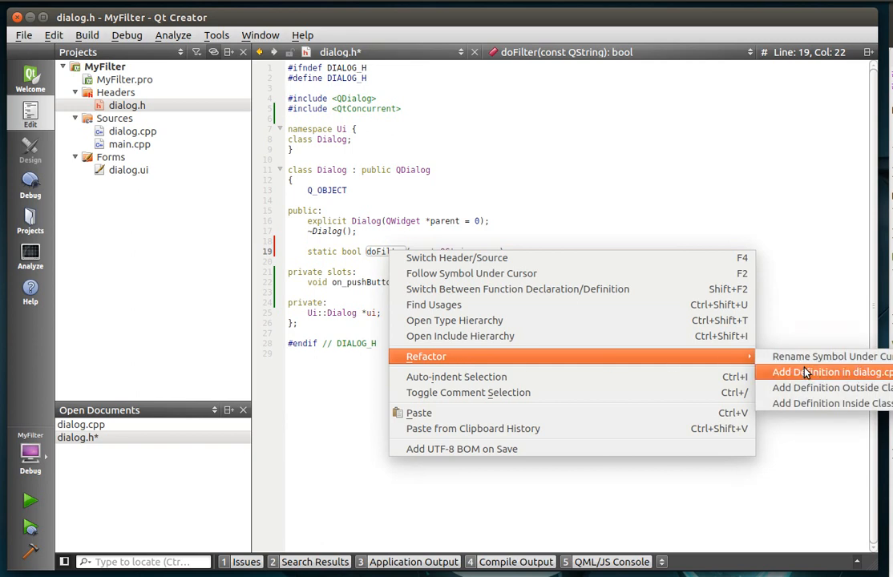
{"action": "left_click", "coordinate": [817, 372]}
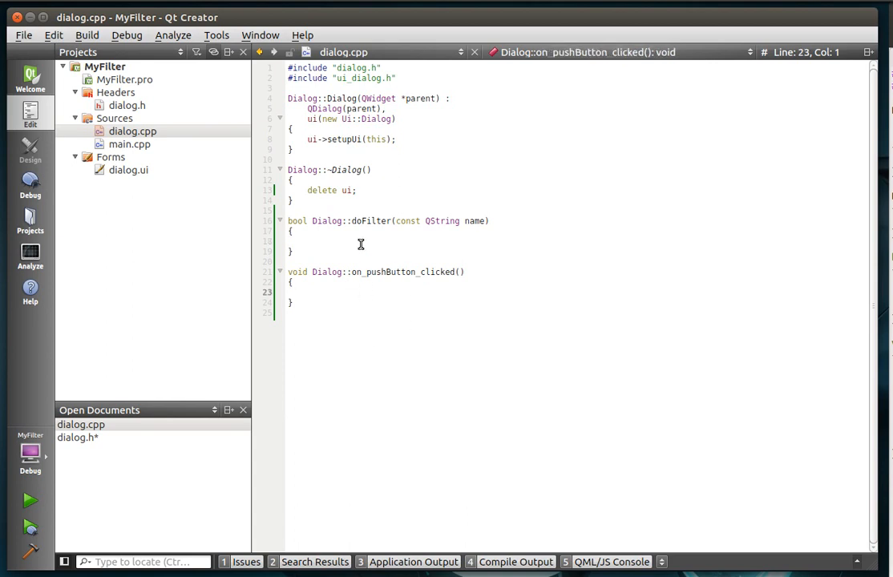
Make doFilter return false if name.toLower() equals "bob", otherwise true
{"action": "left_click", "coordinate": [363, 242]}
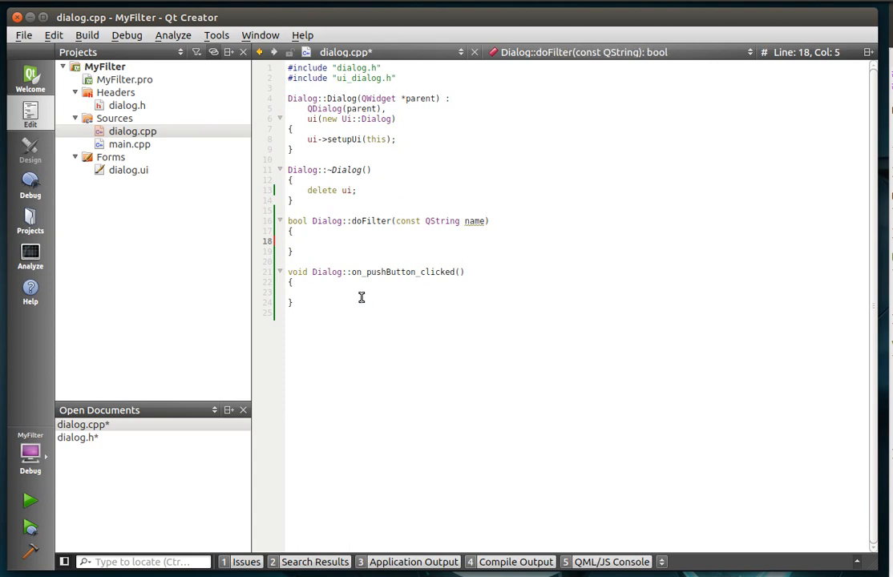
{"action": "type", "text": "if"}
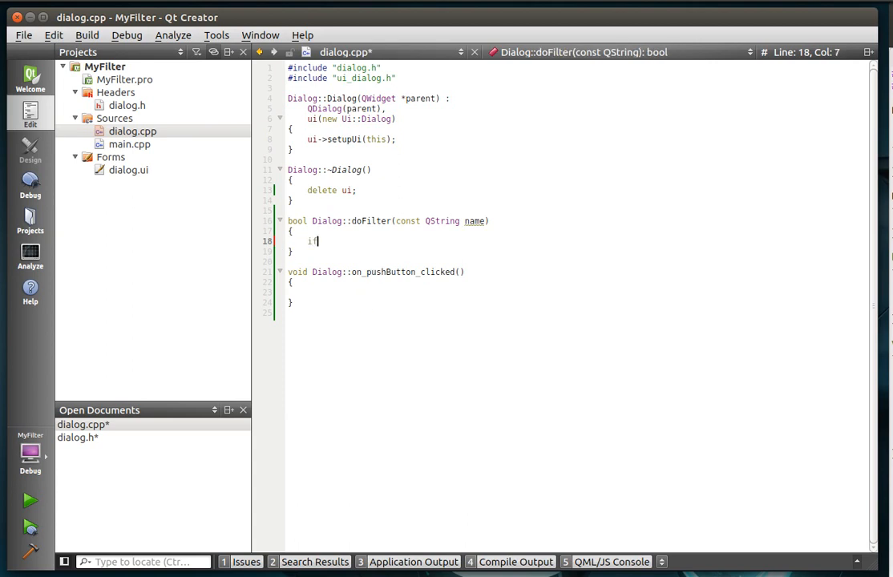
{"action": "type", "text": "(name)"}
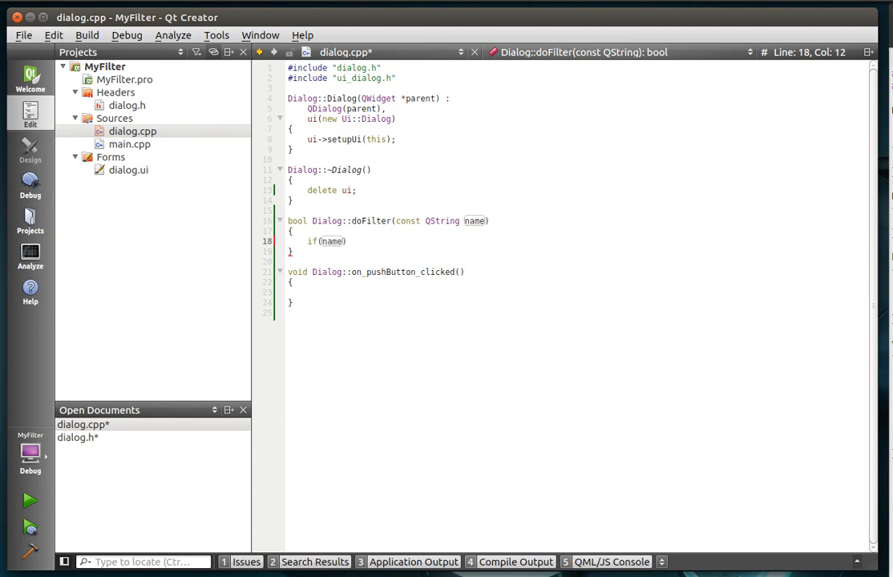
{"action": "type", "text": ".tolo"}
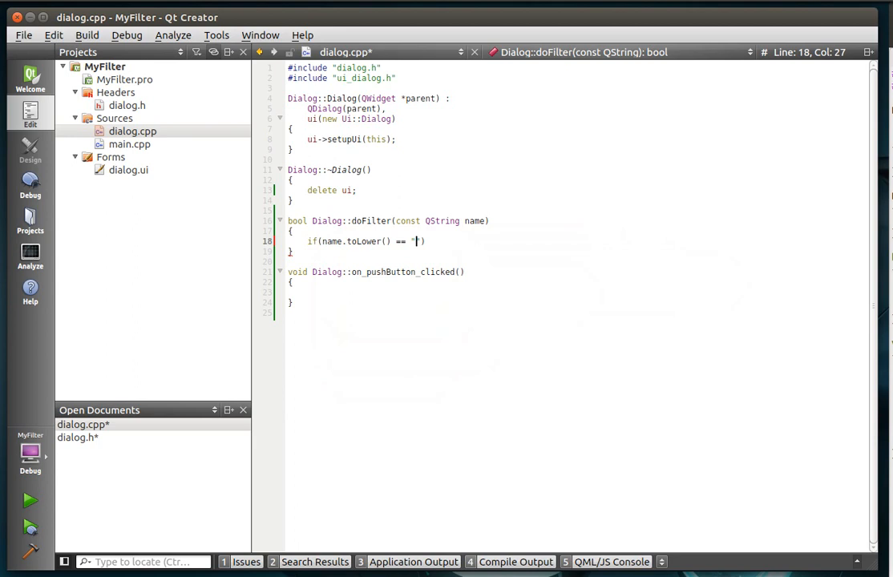
{"action": "type", "text": "bob"}
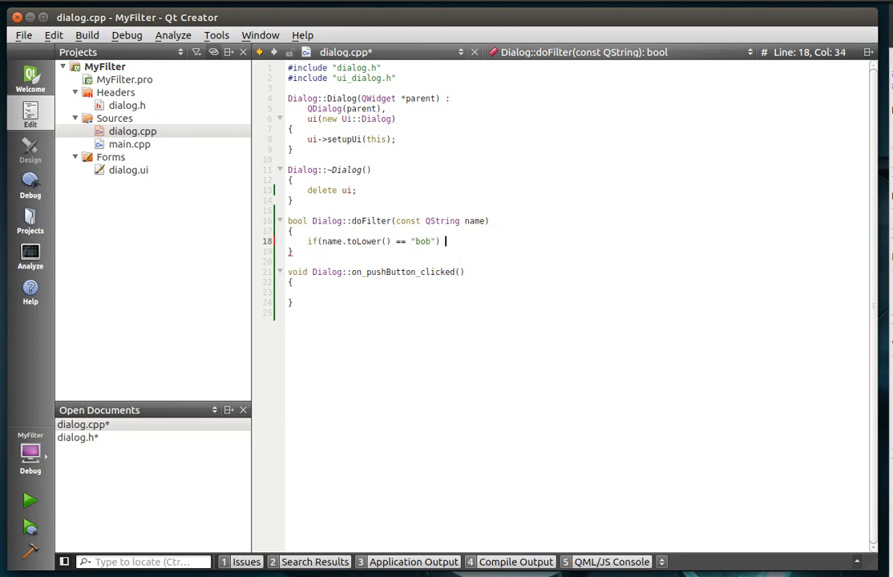
{"action": "type", "text": "return"}
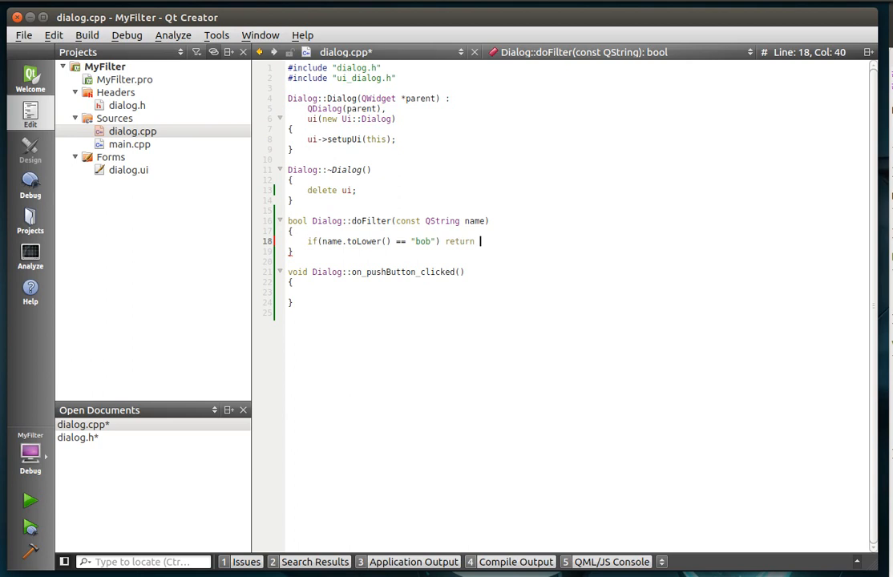
{"action": "type", "text": "false;"}
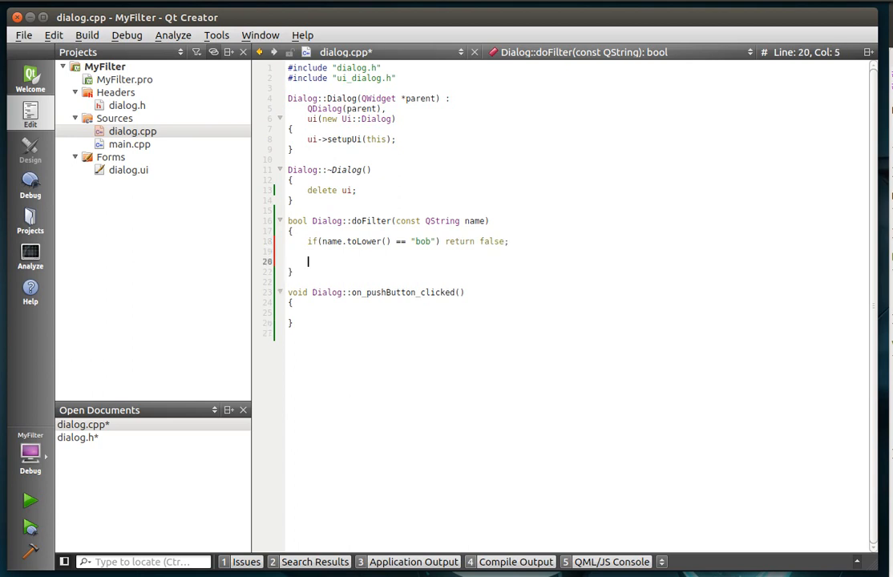
{"action": "type", "text": "return"}
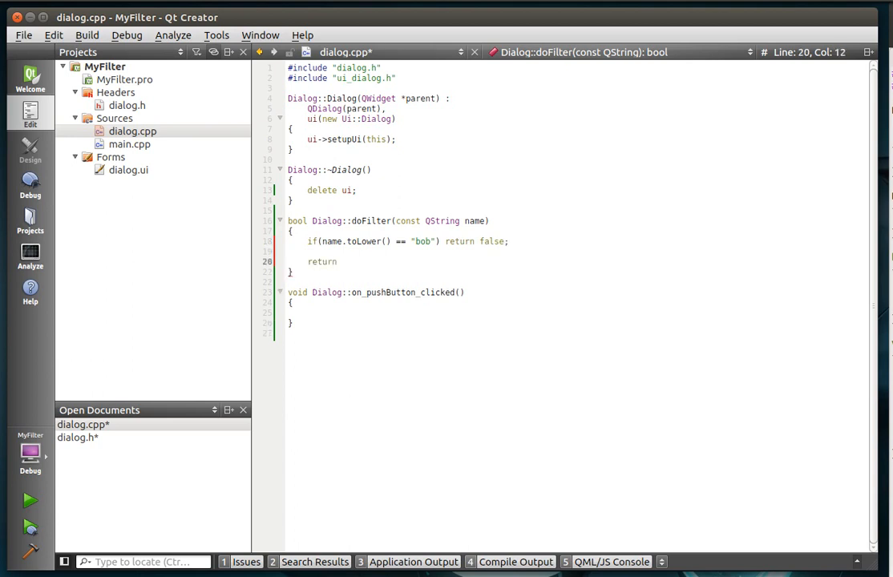
{"action": "type", "text": "true;"}
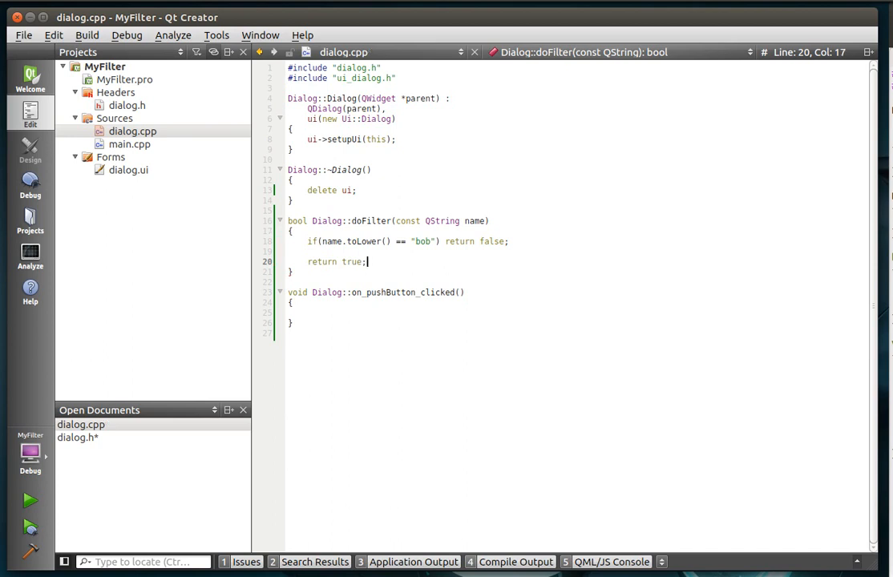
{"action": "left_click", "coordinate": [308, 313]}
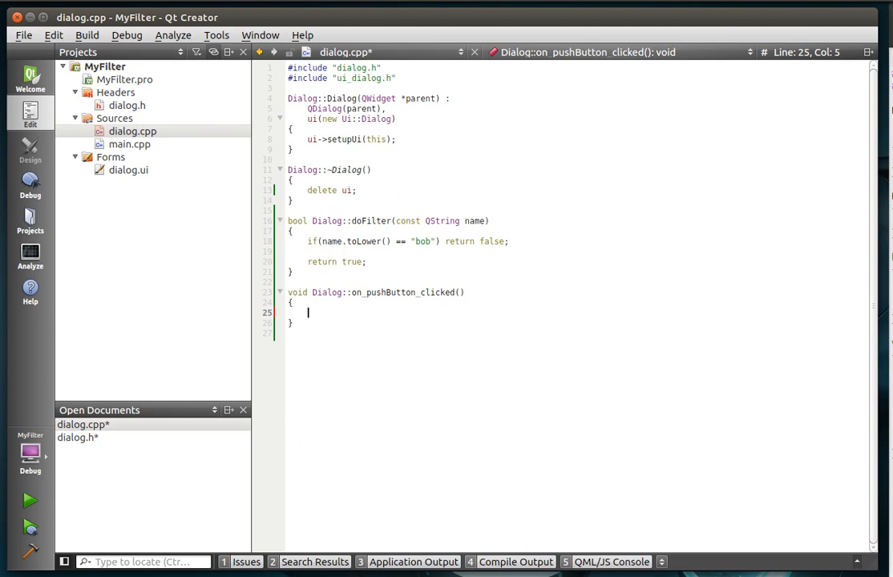
Declare a people list and append Chad, Mary, Bob and Heather with <<
{"action": "type", "text": "QString"}
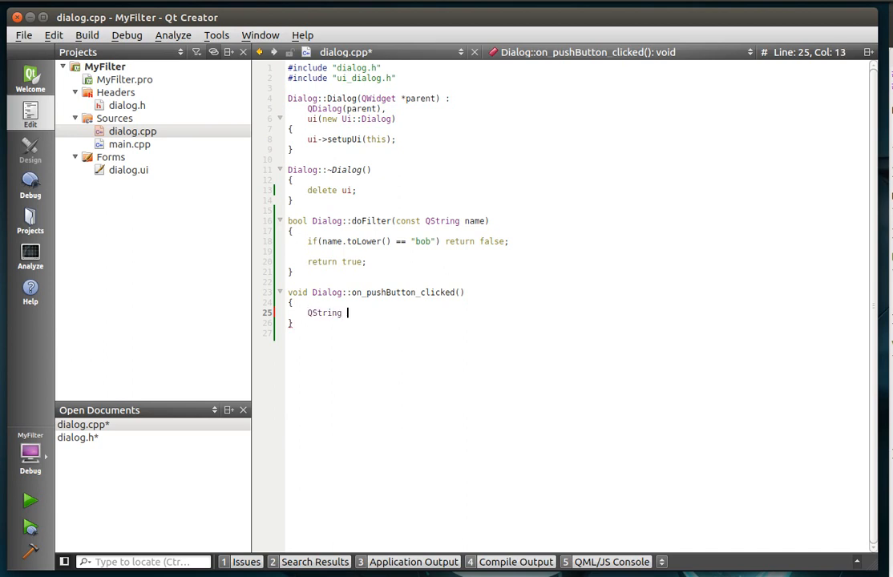
{"action": "type", "text": "people;"}
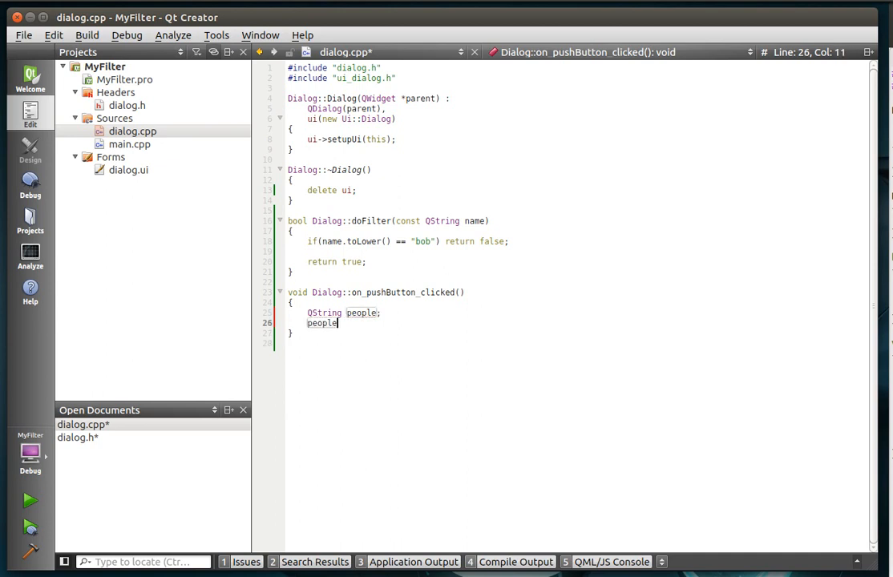
{"action": "type", "text": "<< \"\""}
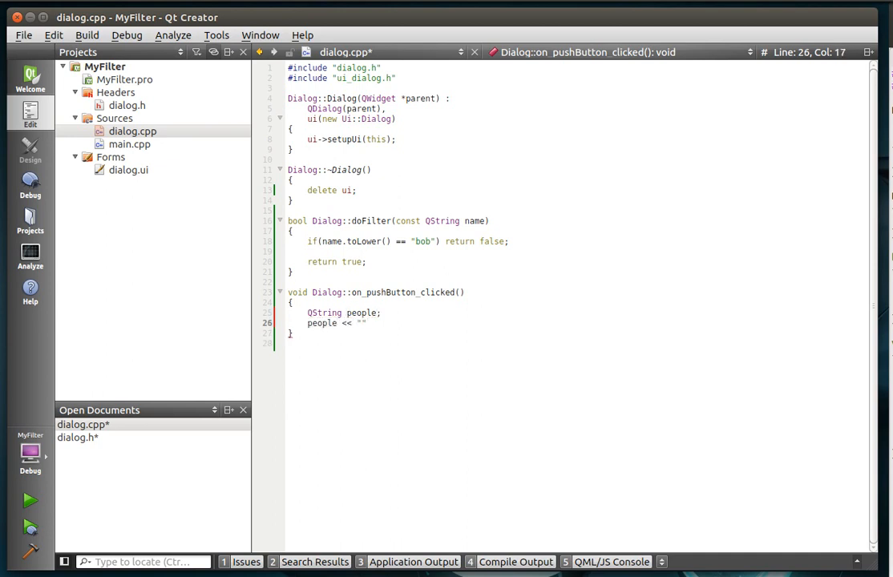
{"action": "type", "text": "Chad"}
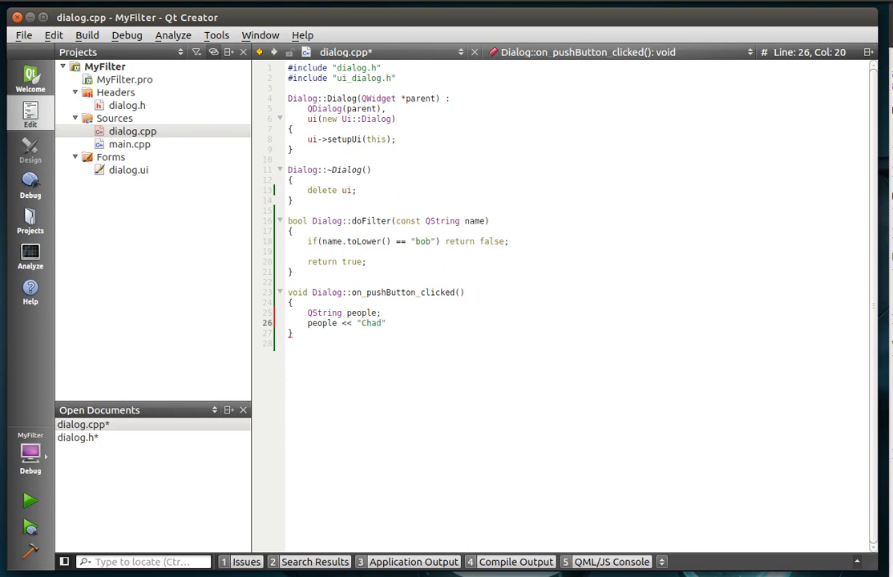
{"action": "type", "text": "<< \""}
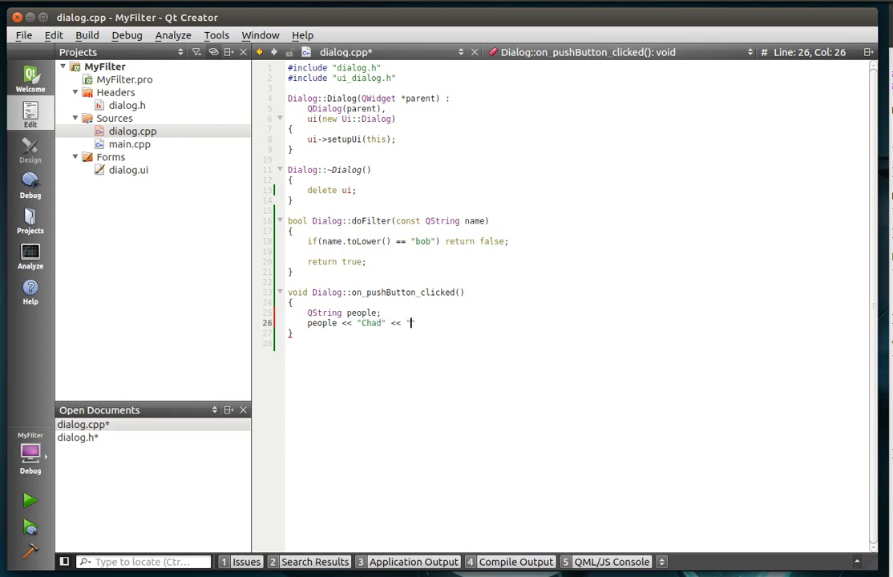
{"action": "type", "text": "Mary\""}
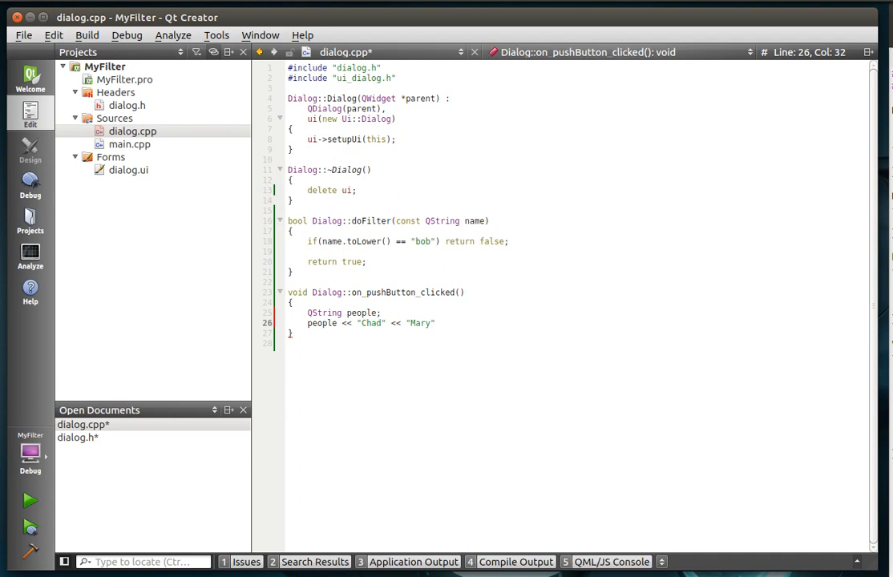
{"action": "type", "text": "<< \""}
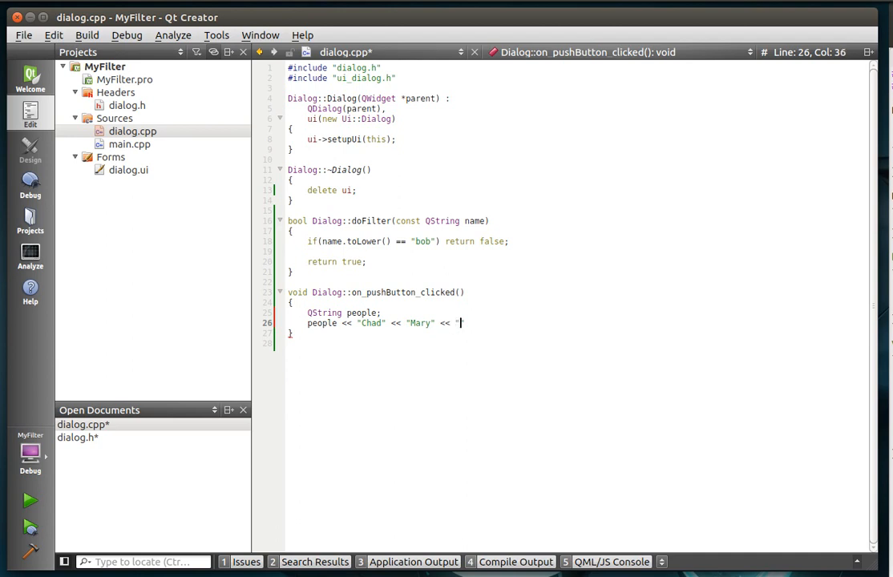
{"action": "type", "text": "Bob\""}
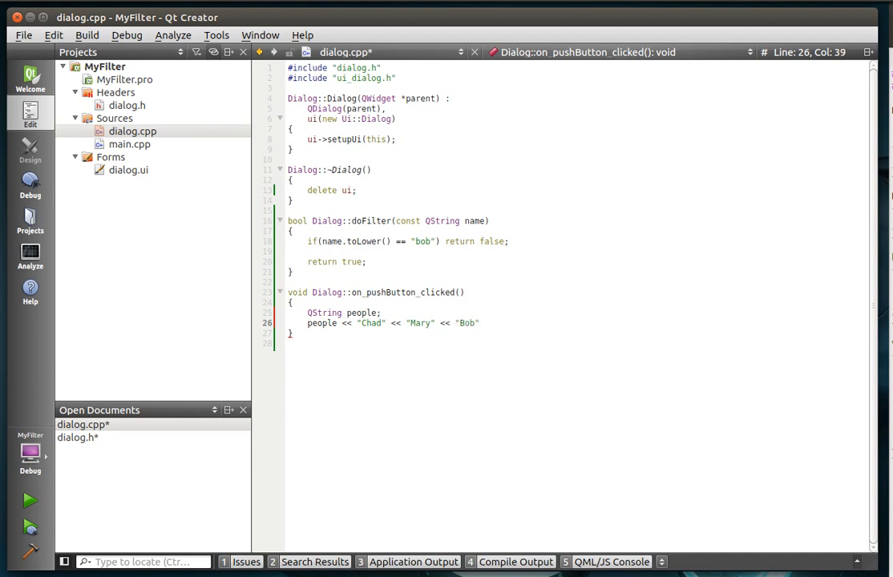
{"action": "type", "text": "<< \"Heather\";"}
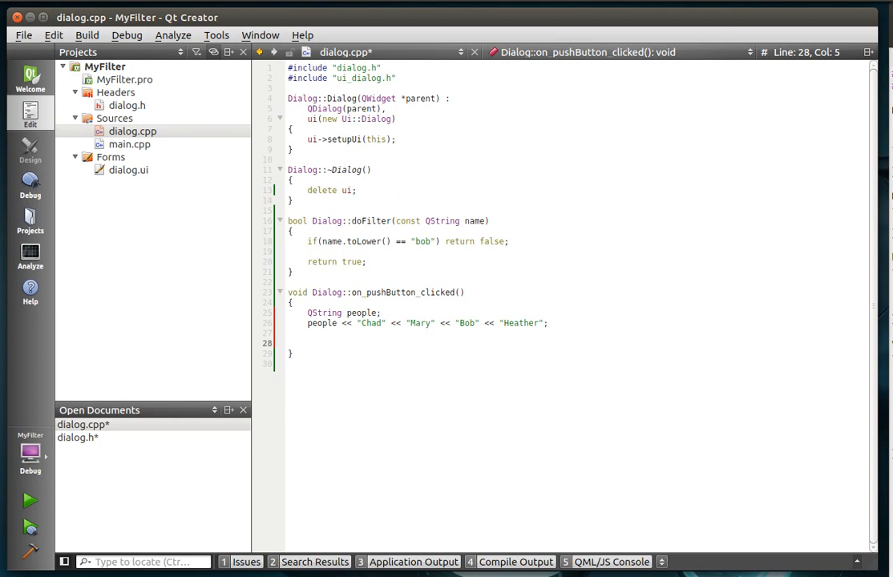
Call QtConcurrent::blockingFilter(people, &Dialog::doFilter) using autocomplete
{"action": "type", "text": "Qt"}
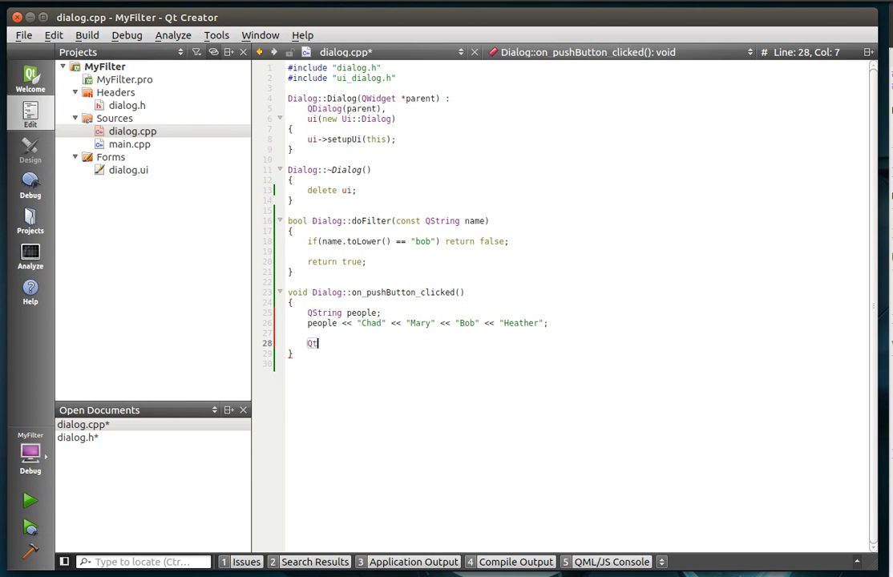
{"action": "type", "text": "Concurrent"}
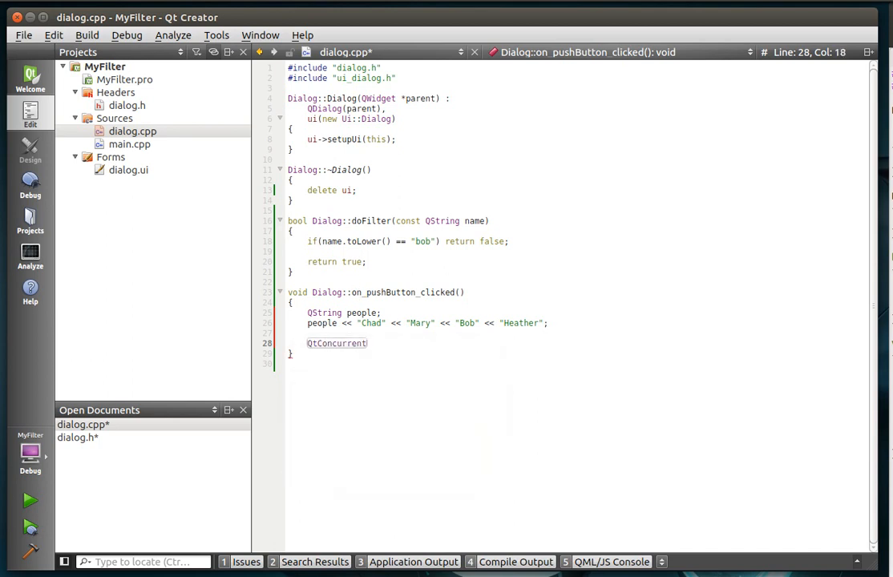
{"action": "type", "text": "::blo"}
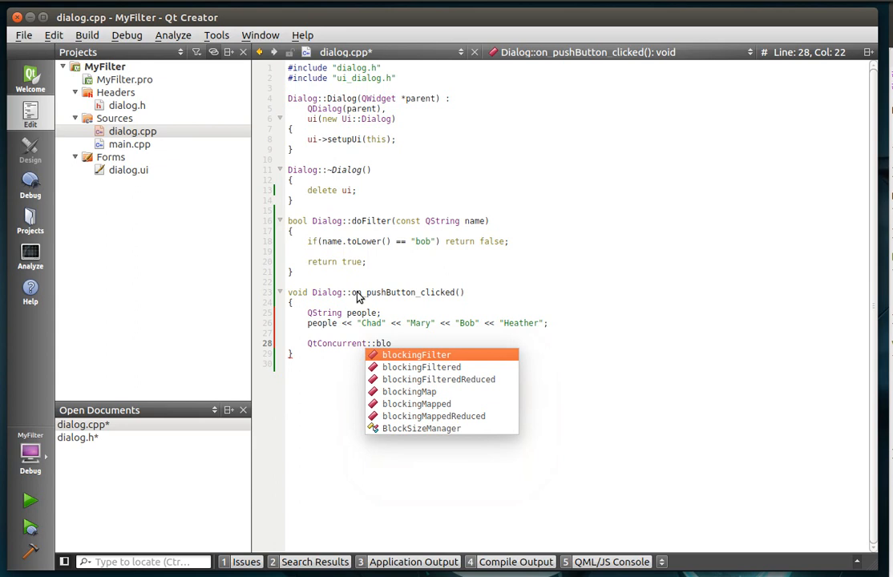
{"action": "left_click", "coordinate": [416, 354]}
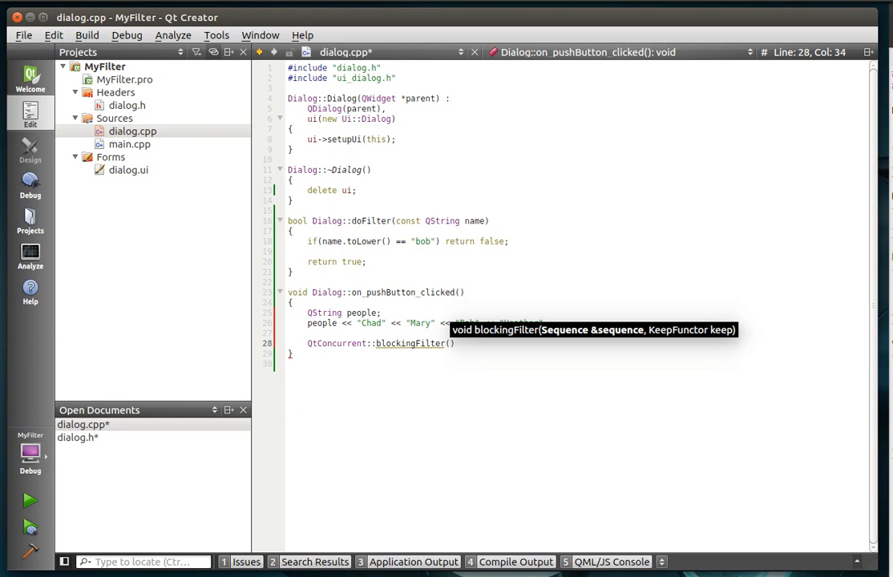
{"action": "type", "text": "p"}
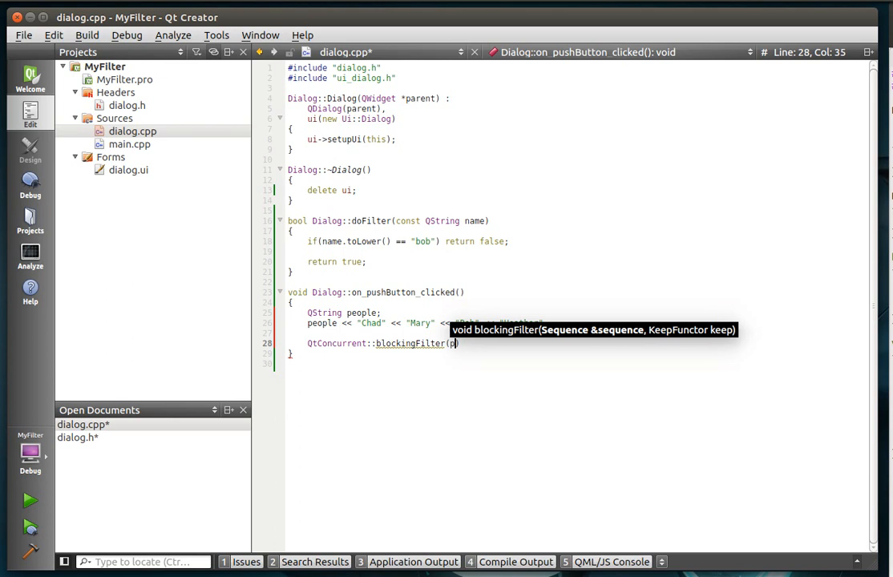
{"action": "type", "text": "eople,)"}
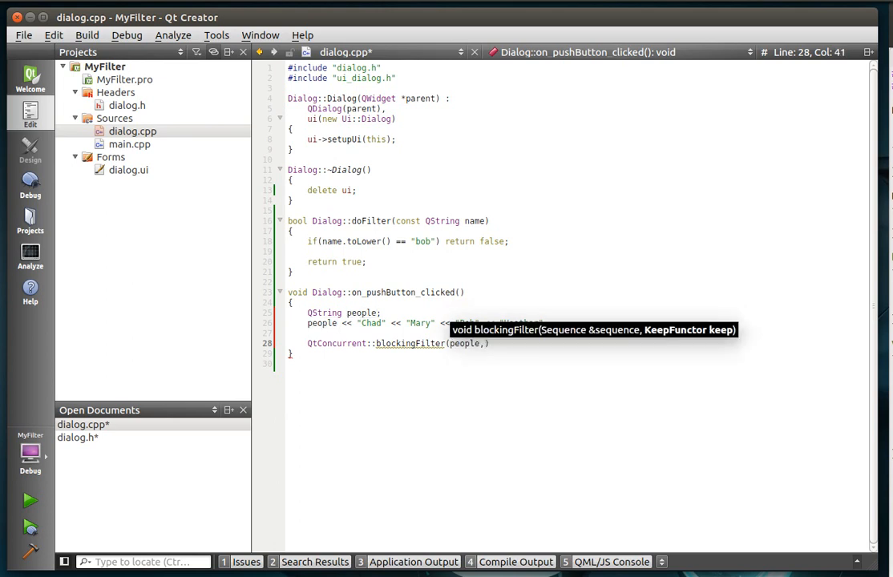
{"action": "type", "text": "&Dialog::doFilter"}
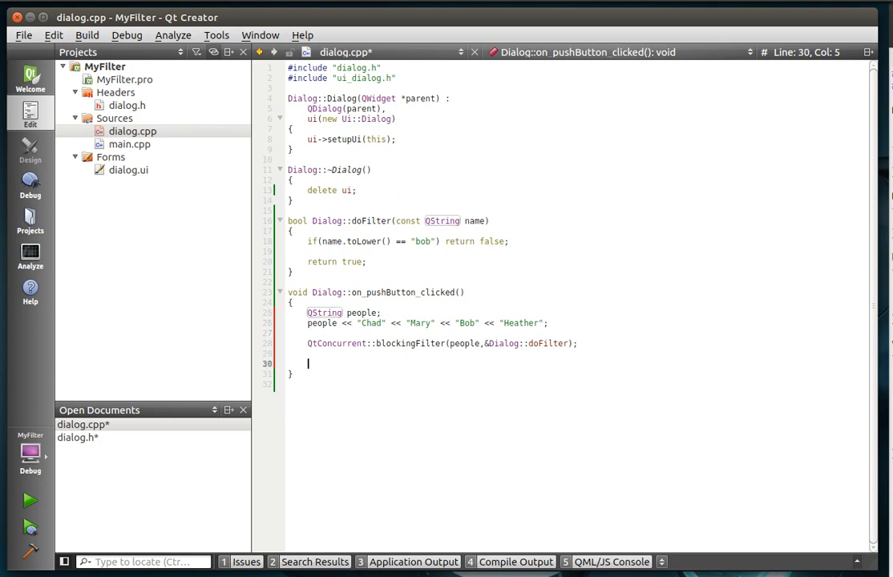
Add clear() calls for listWidget and listWidget_2 and move them to the handler's top
{"action": "type", "text": "ui->listWidget->clear();"}
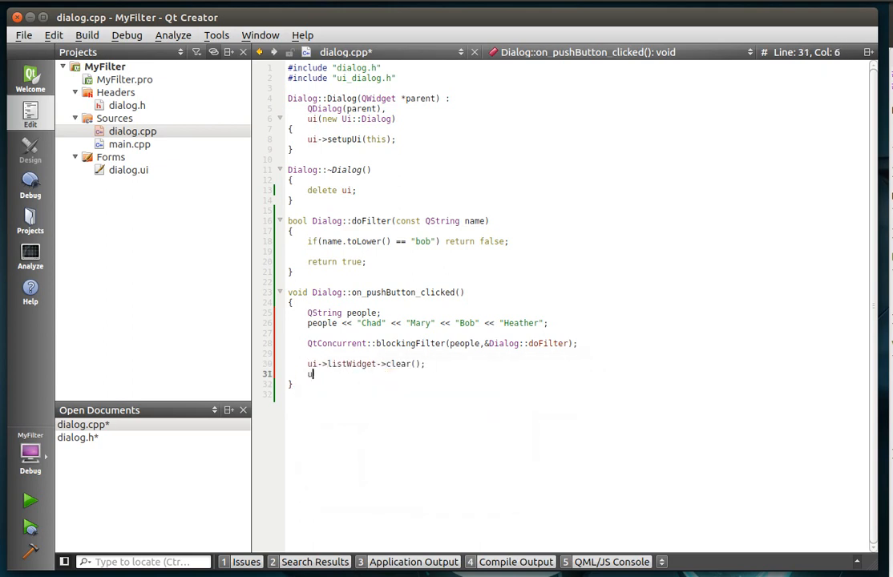
{"action": "type", "text": "i->listWidget_2"}
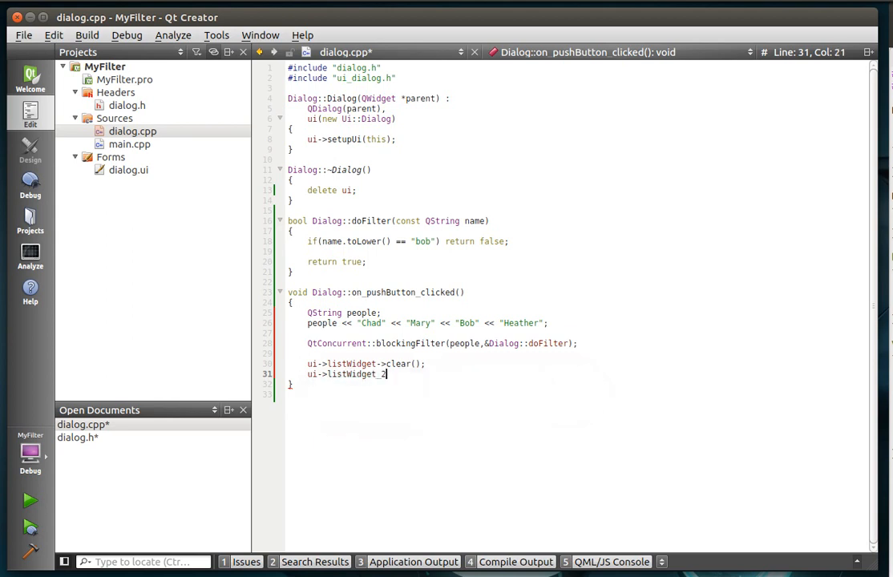
{"action": "type", "text": "->clear();"}
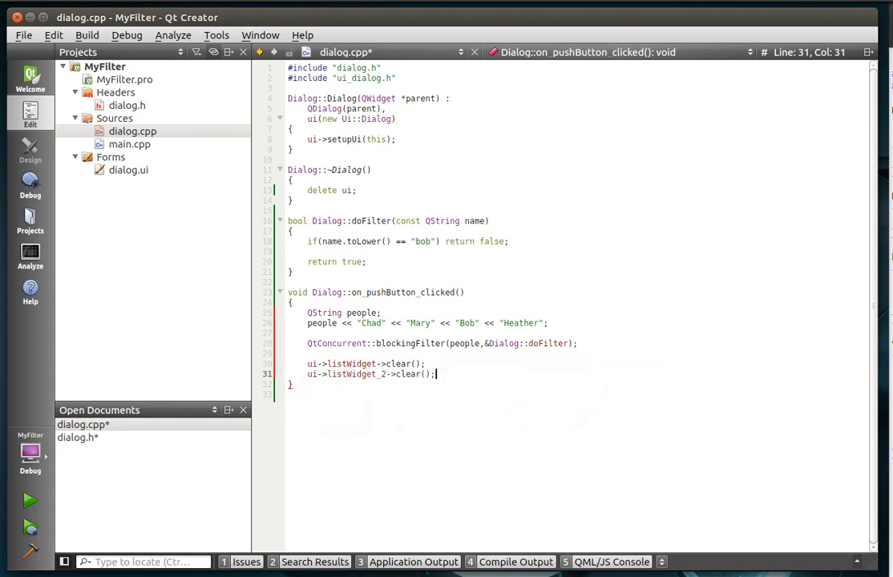
{"action": "type", "text": "ui->"}
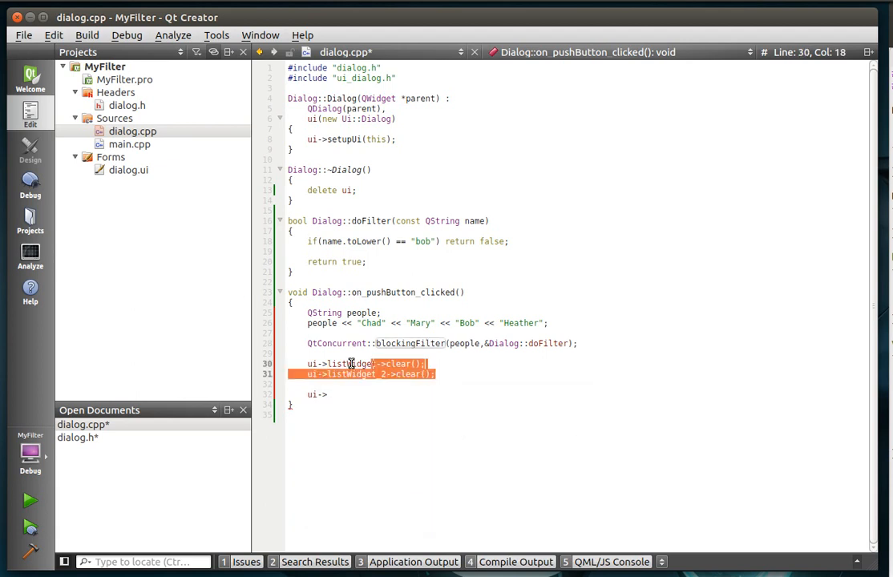
{"action": "key", "text": "Delete"}
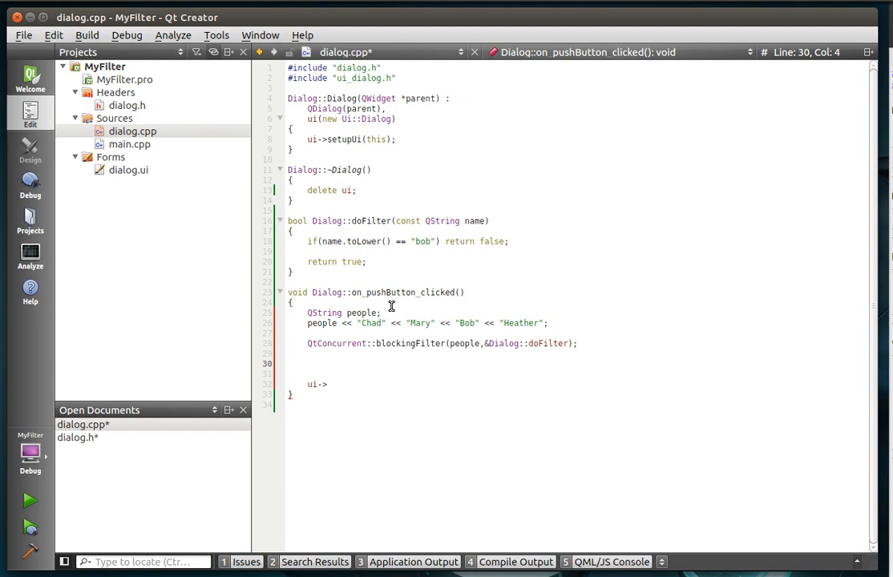
{"action": "type", "text": "ui->listWidget->clear();"}
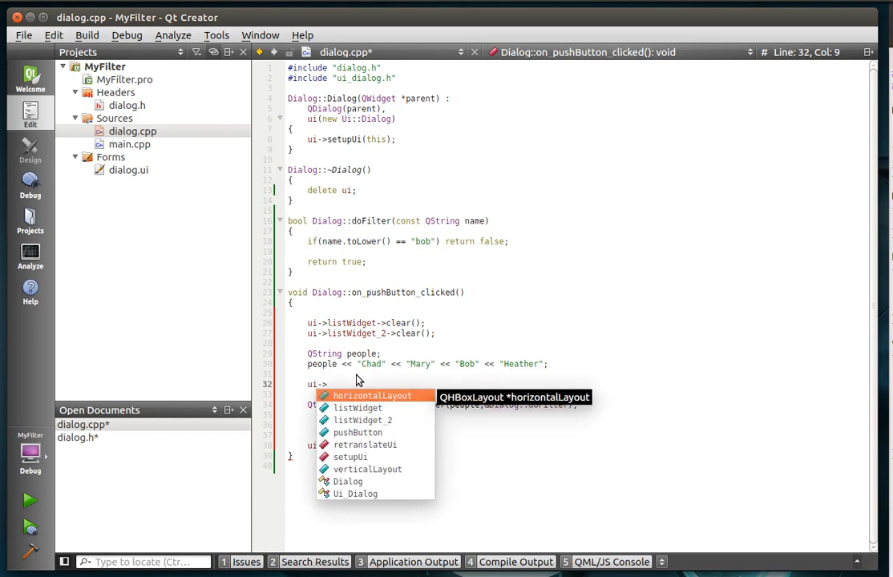
Add people to listWidget before filtering and to listWidget_2 after blockingFilter
{"action": "type", "text": "listWidget->addActions();"}
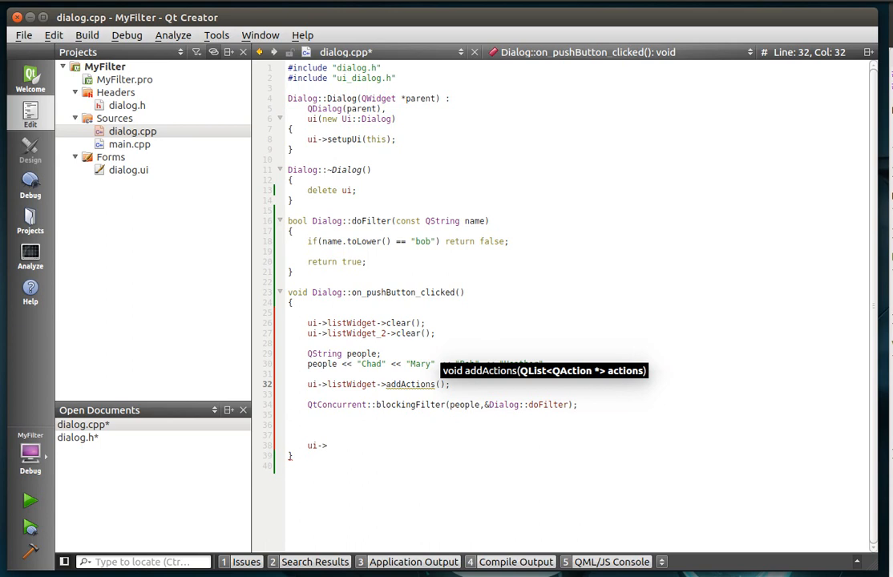
{"action": "type", "text": "peop,le"}
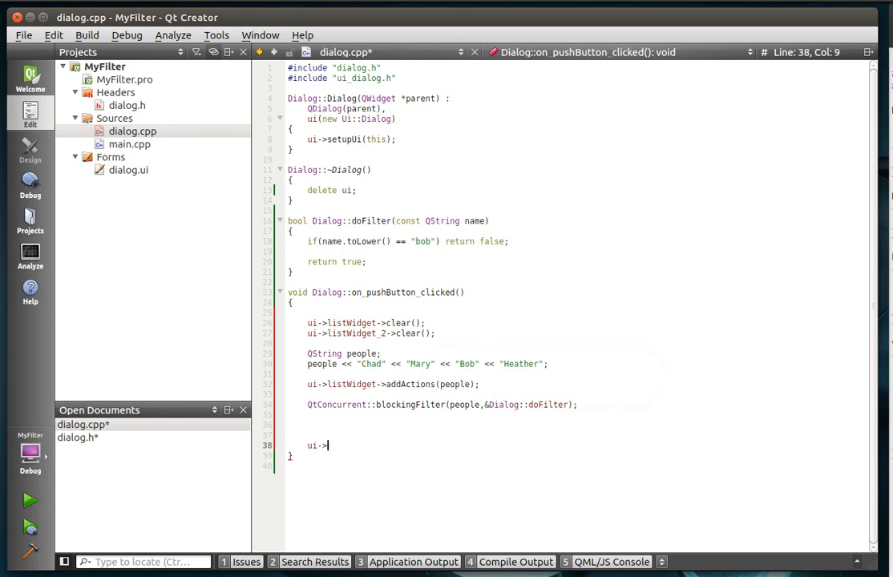
{"action": "type", "text": "listWidget_2"}
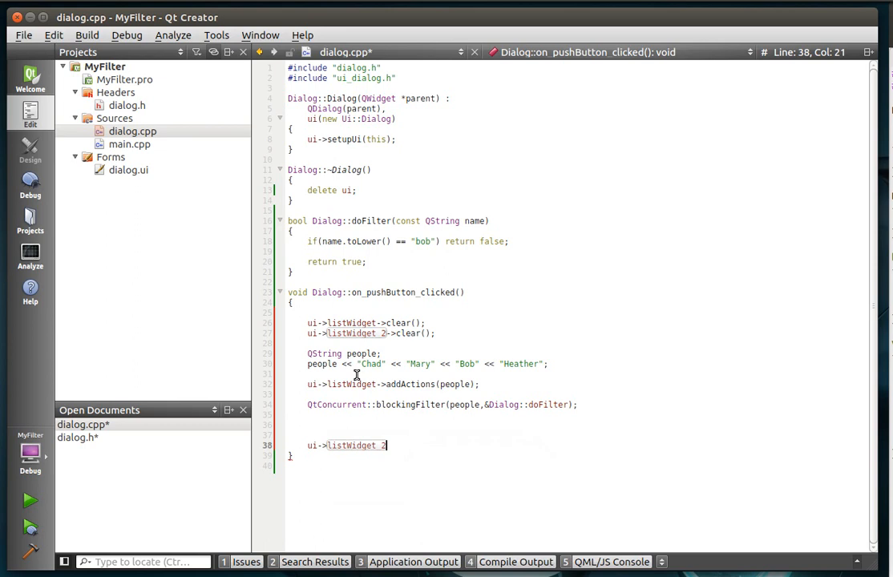
{"action": "type", "text": "->addItems(people);"}
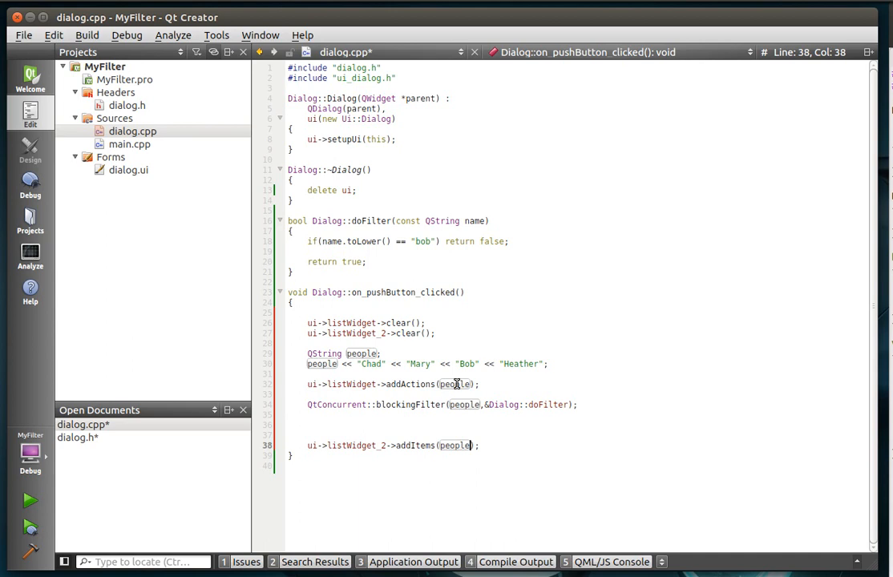
{"action": "left_click", "coordinate": [297, 417]}
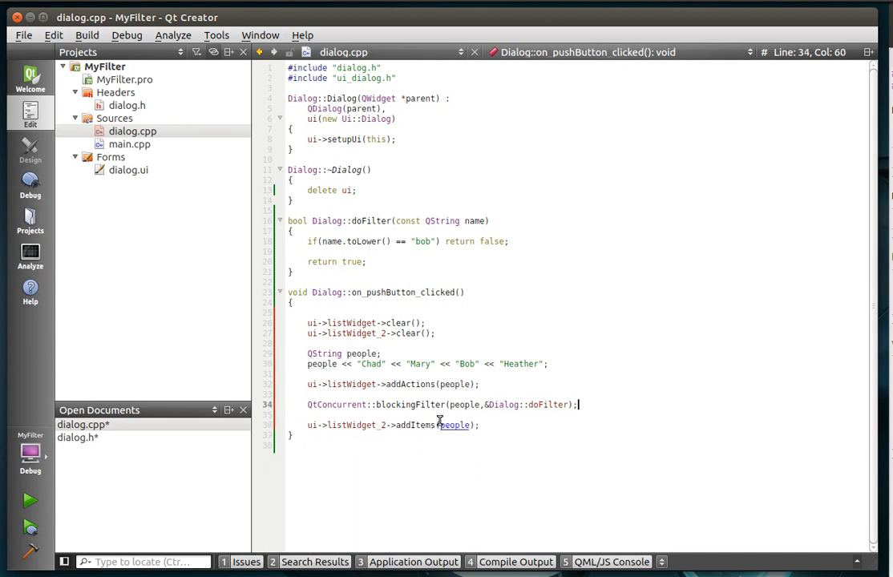
Rebuild the project and change people's type from QString to QStringList
{"action": "right_click", "coordinate": [105, 67]}
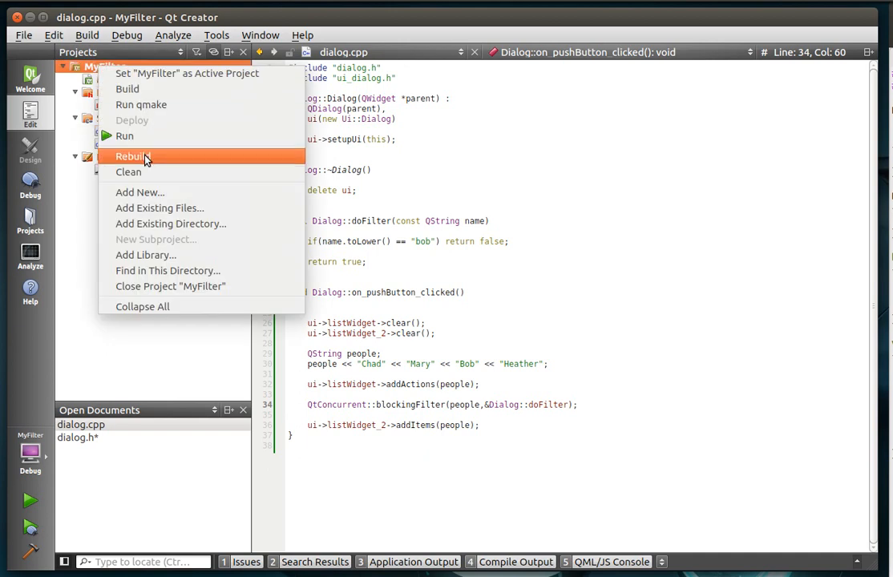
{"action": "left_click", "coordinate": [132, 155]}
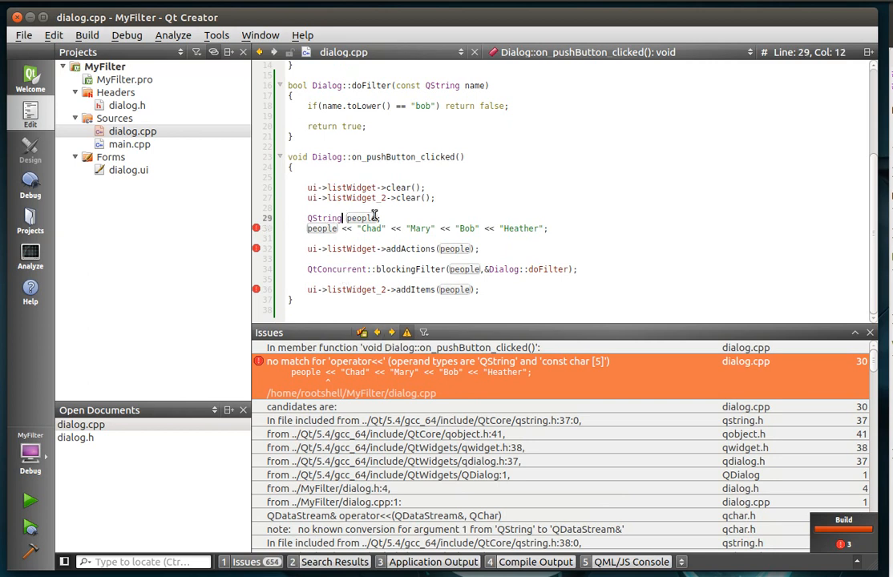
{"action": "type", "text": "LIs"}
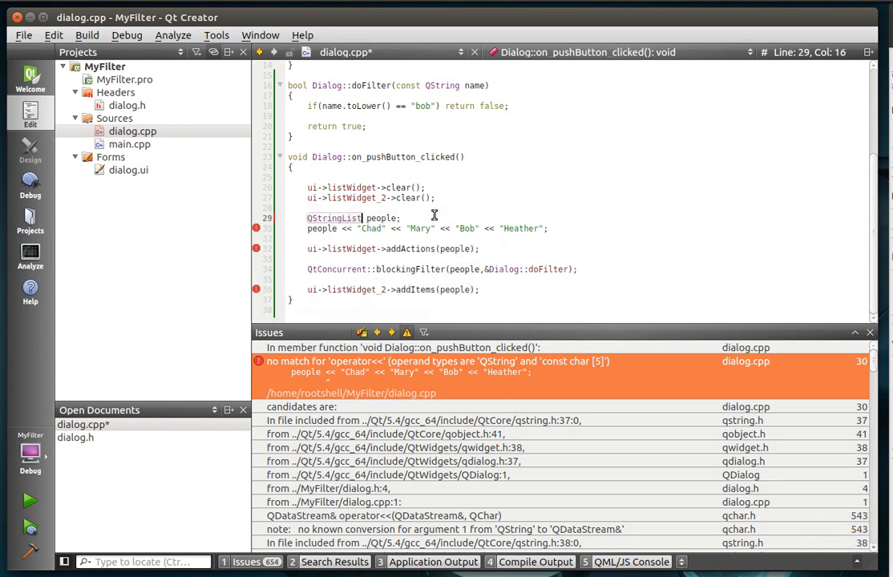
Rebuild again and replace addActions with addItems for listWidget
{"action": "right_click", "coordinate": [104, 65]}
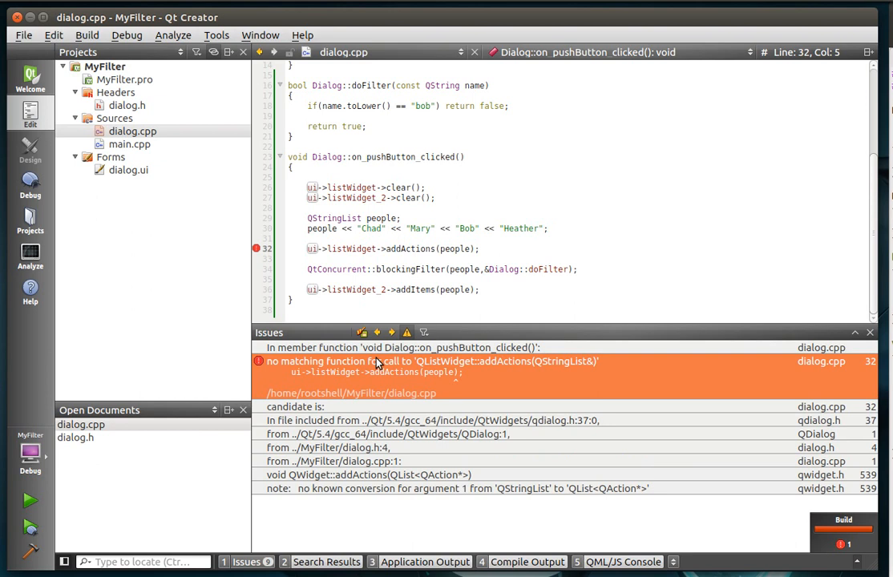
{"action": "mouse_move", "coordinate": [428, 257]}
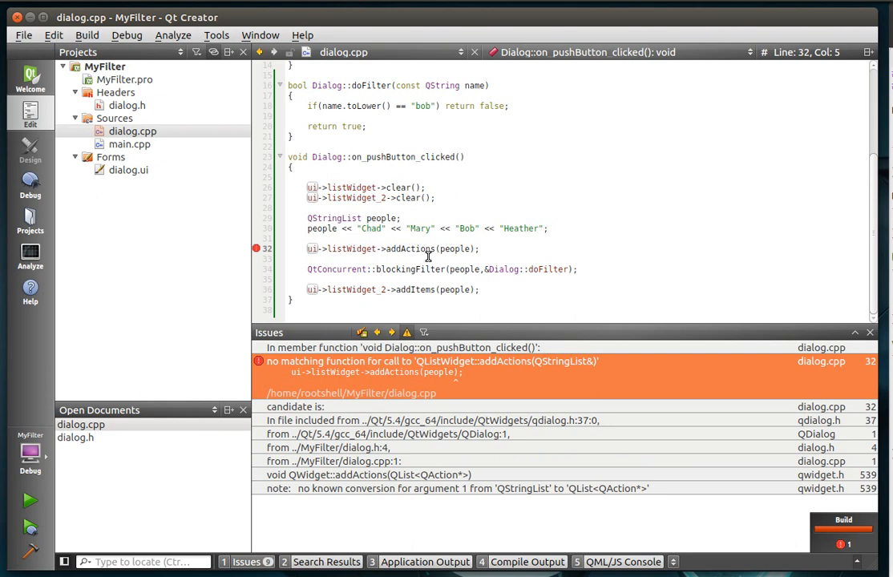
{"action": "double_click", "coordinate": [414, 290]}
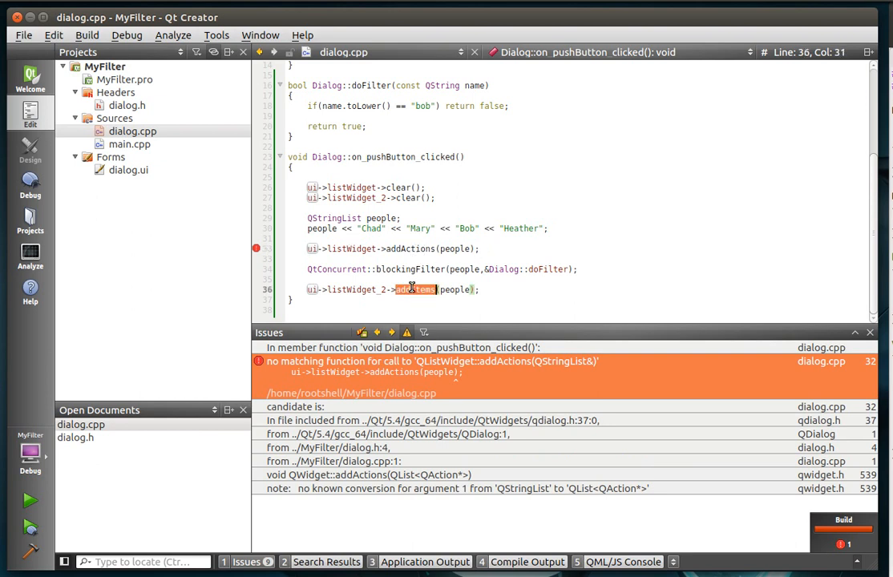
{"action": "type", "text": "addItems"}
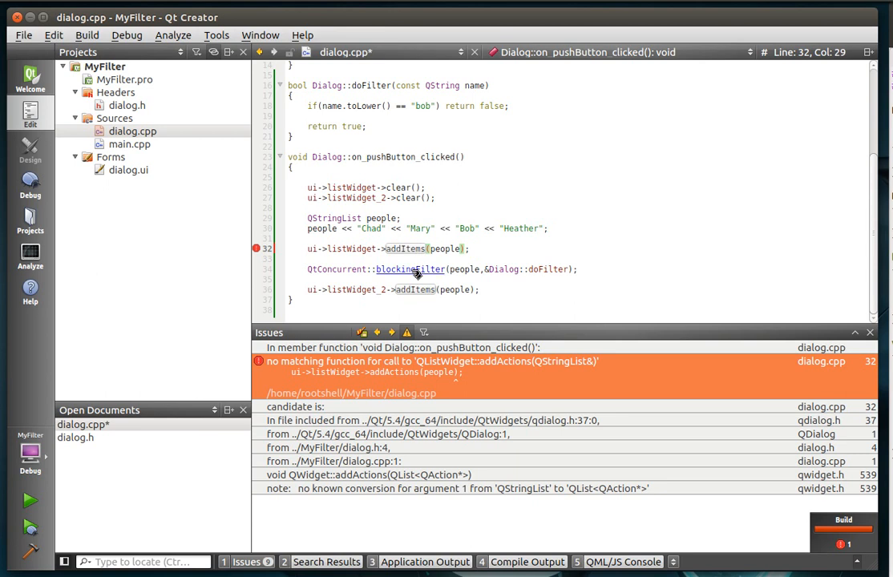
{"action": "right_click", "coordinate": [104, 66]}
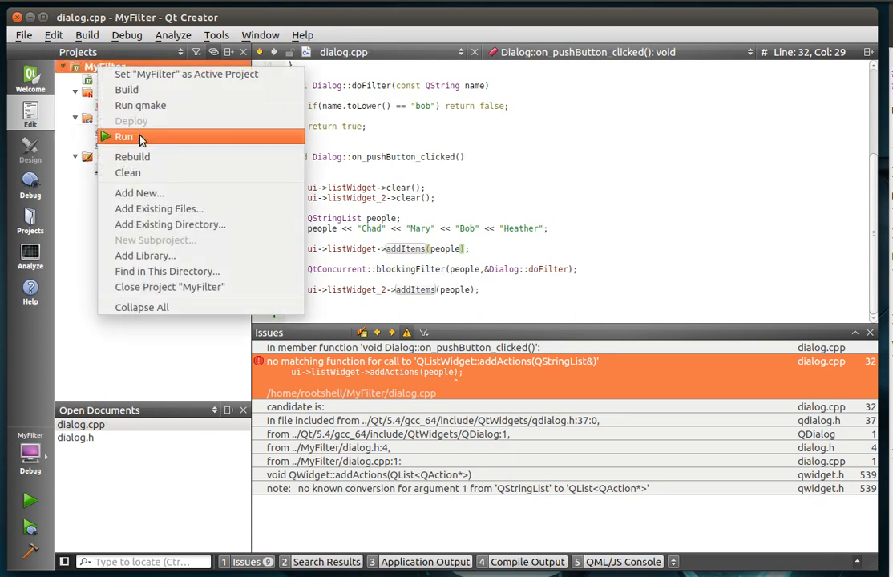
{"action": "mouse_move", "coordinate": [133, 156]}
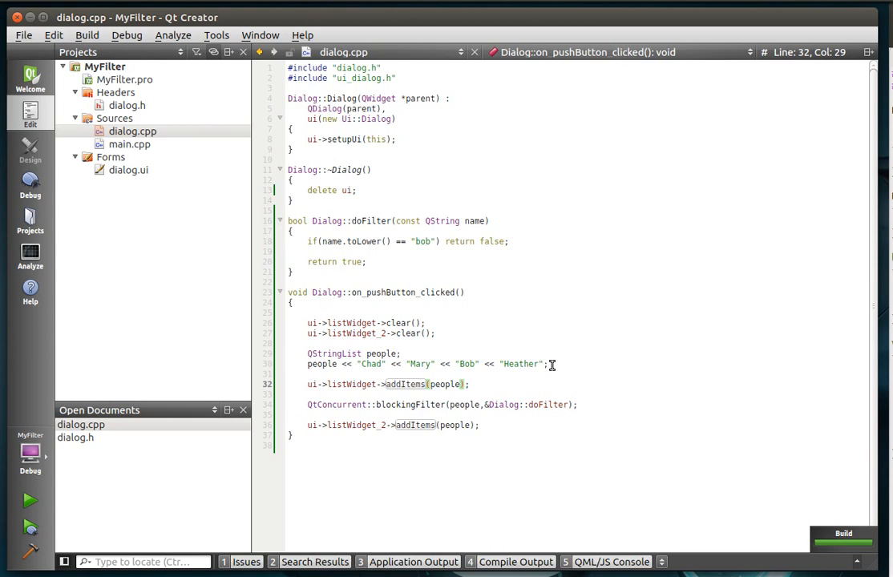
Clean MyFilter, run qmake, then start a fresh build
{"action": "right_click", "coordinate": [104, 65]}
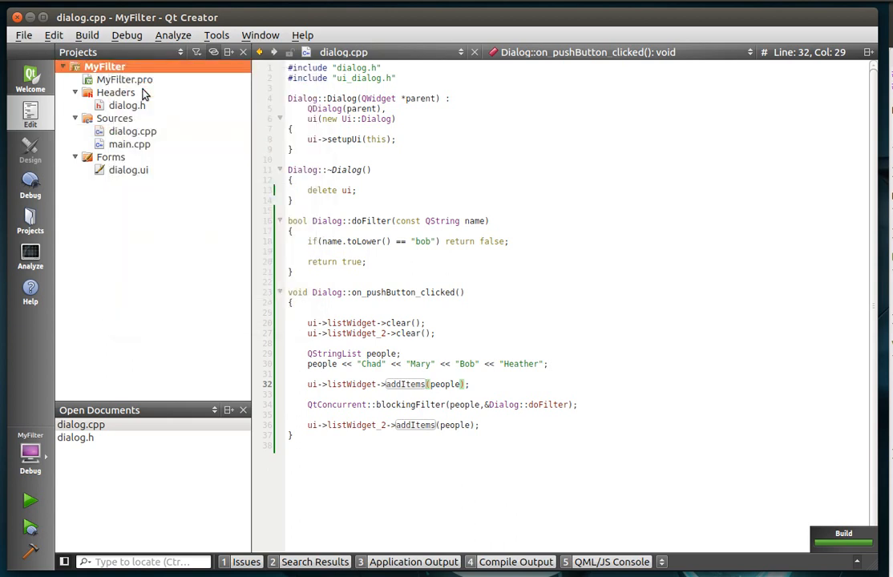
{"action": "right_click", "coordinate": [104, 66]}
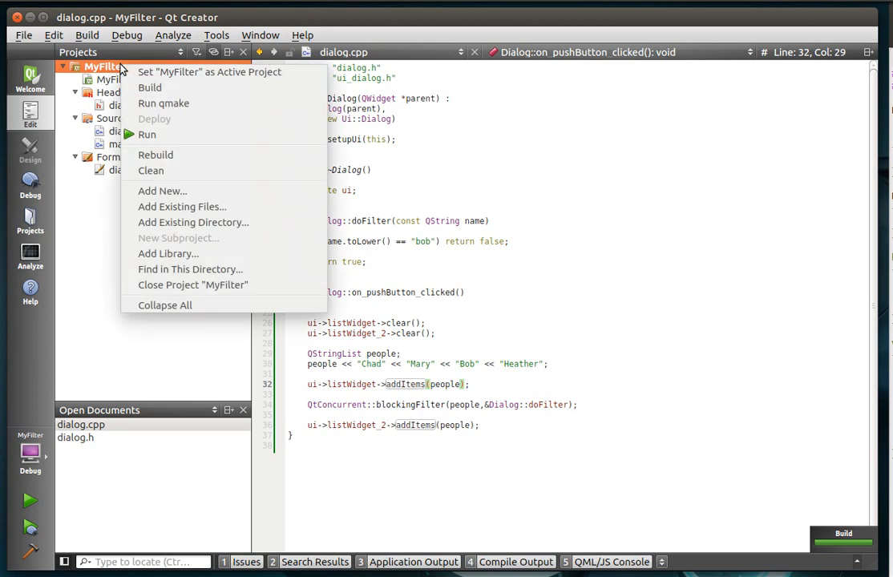
{"action": "mouse_move", "coordinate": [151, 171]}
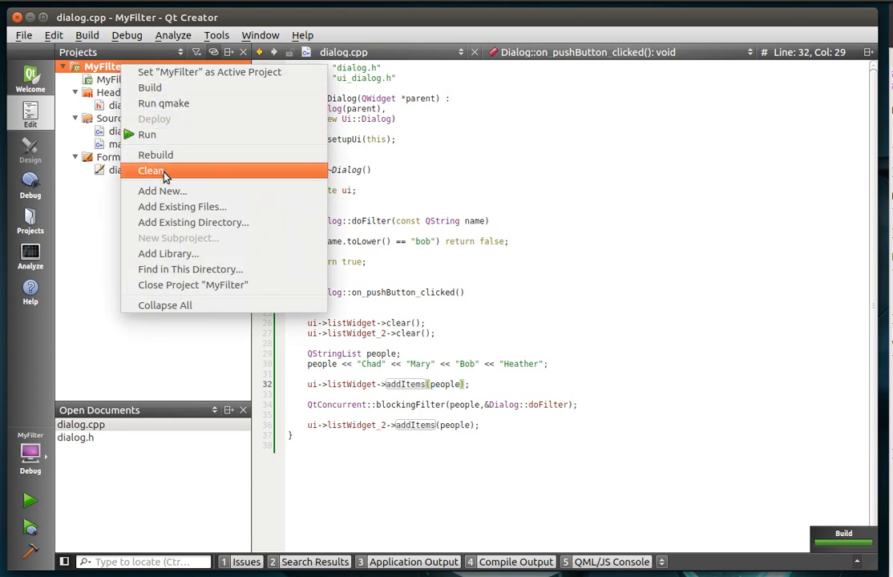
{"action": "left_click", "coordinate": [152, 171]}
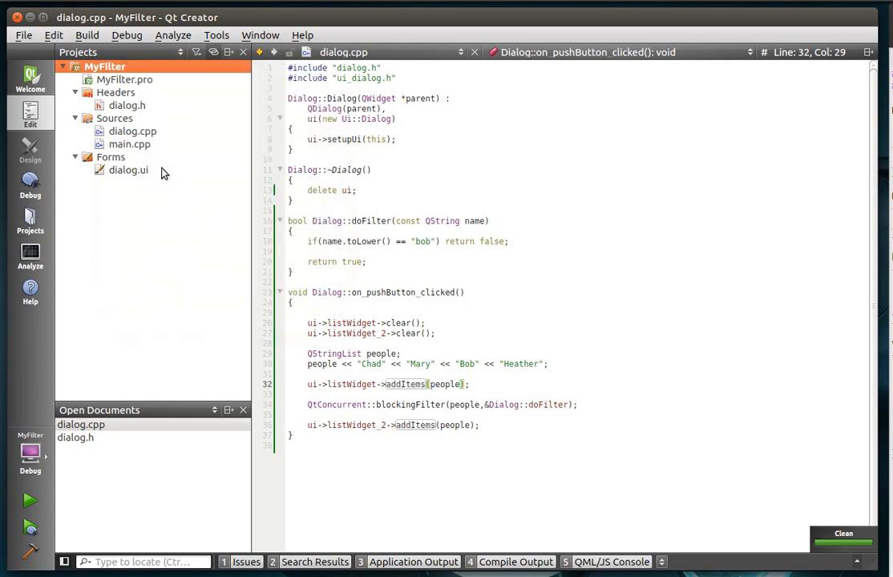
{"action": "right_click", "coordinate": [105, 65]}
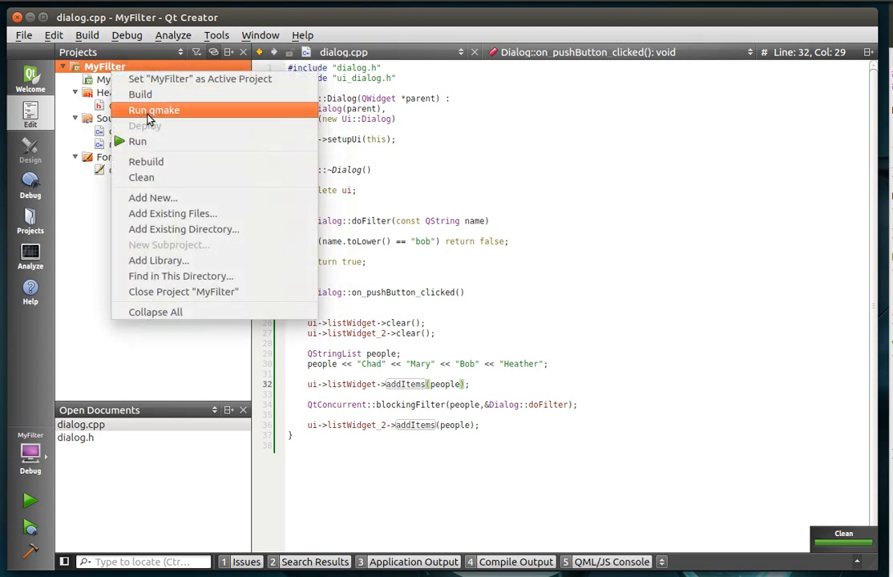
{"action": "left_click", "coordinate": [153, 110]}
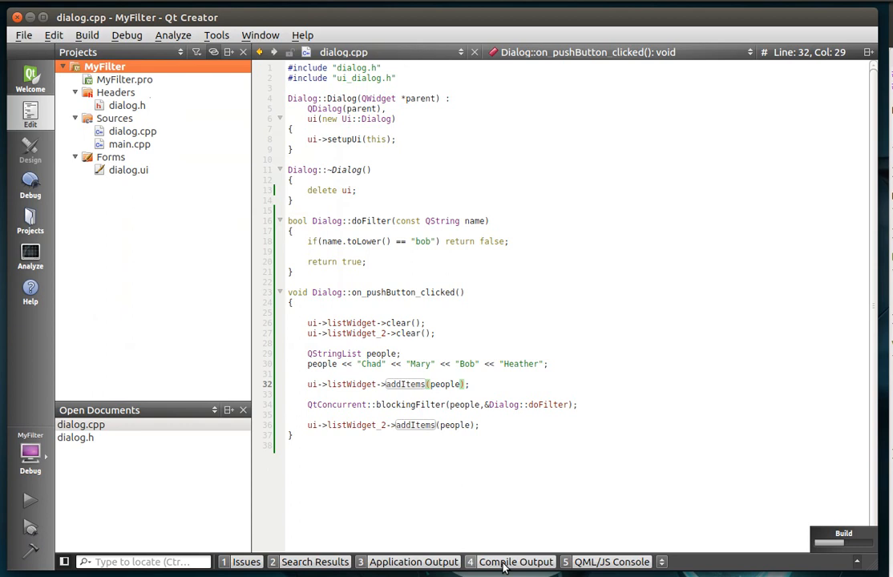
{"action": "left_click", "coordinate": [516, 561]}
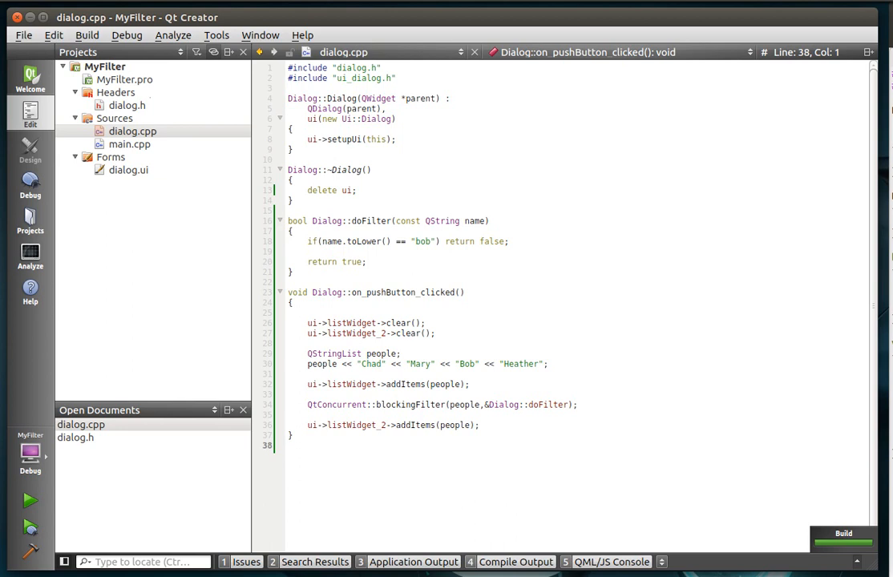
{"action": "left_click", "coordinate": [30, 500]}
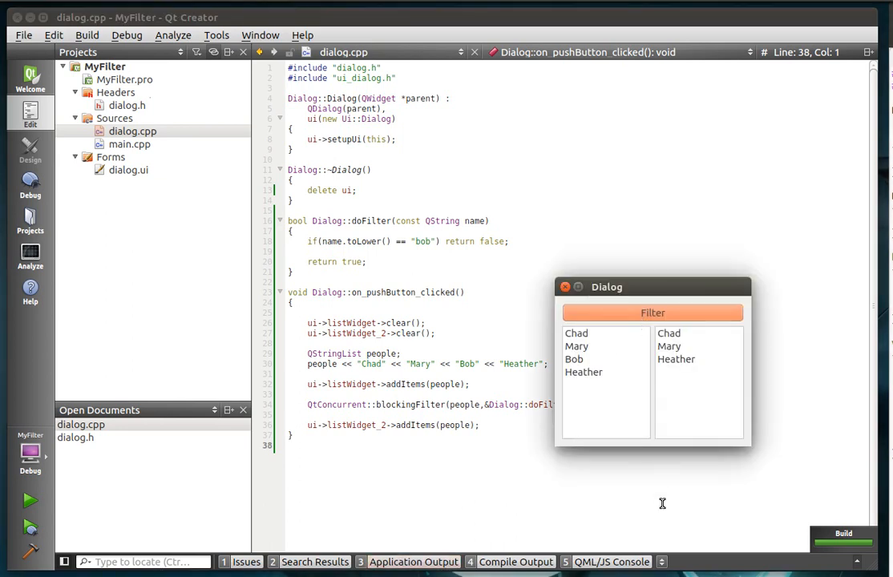
{"action": "mouse_move", "coordinate": [585, 338]}
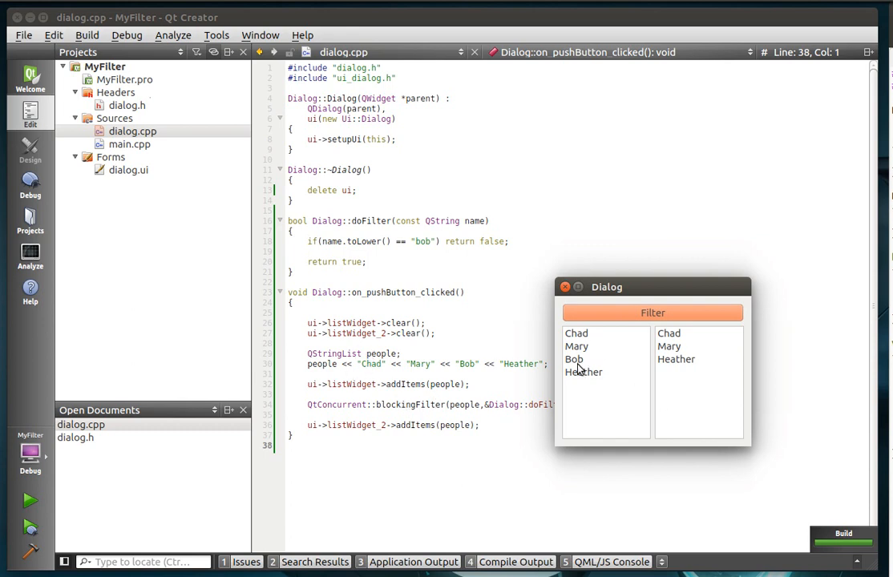
{"action": "left_click", "coordinate": [574, 359]}
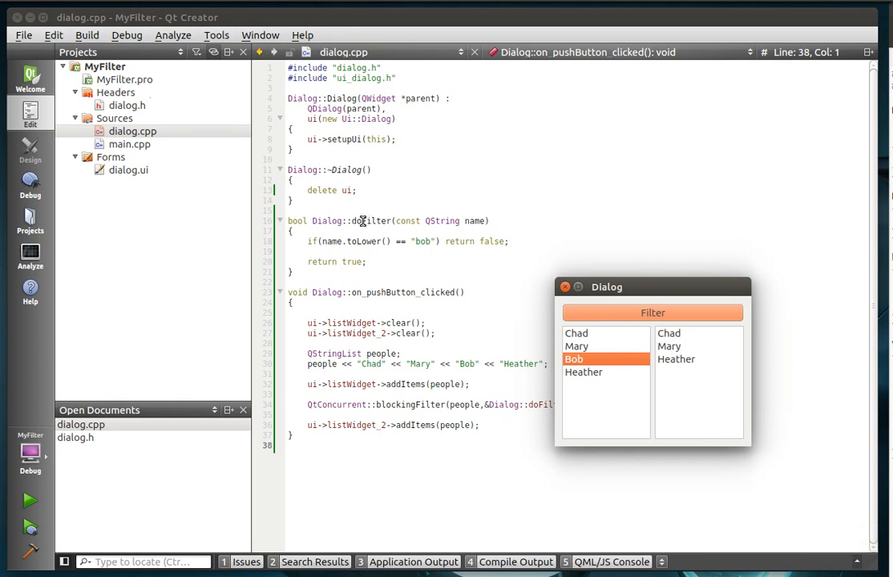
{"action": "mouse_move", "coordinate": [423, 241]}
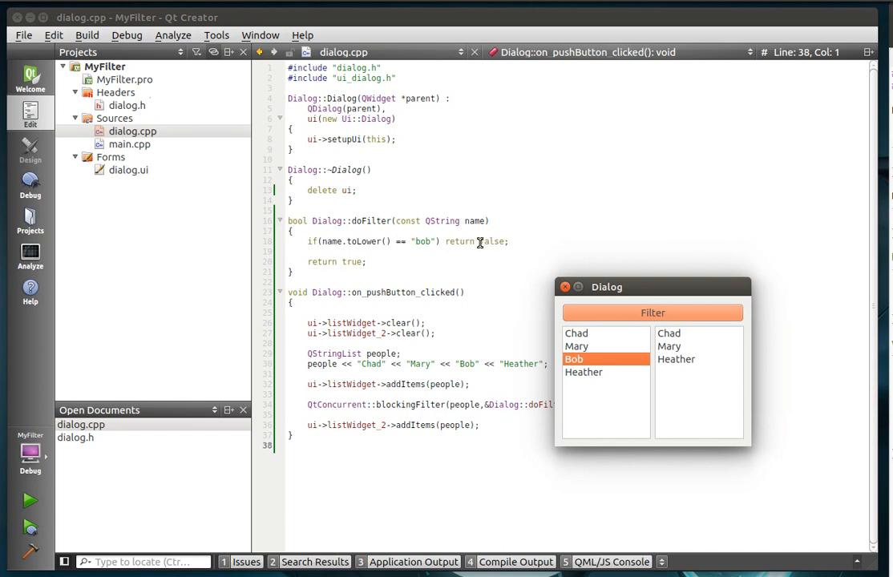
{"action": "mouse_move", "coordinate": [430, 251]}
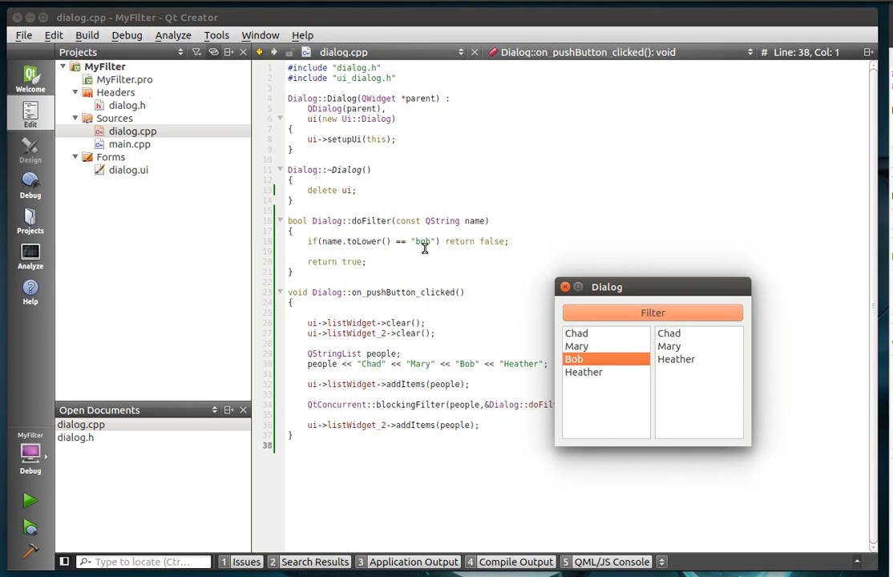
{"action": "left_click", "coordinate": [676, 359]}
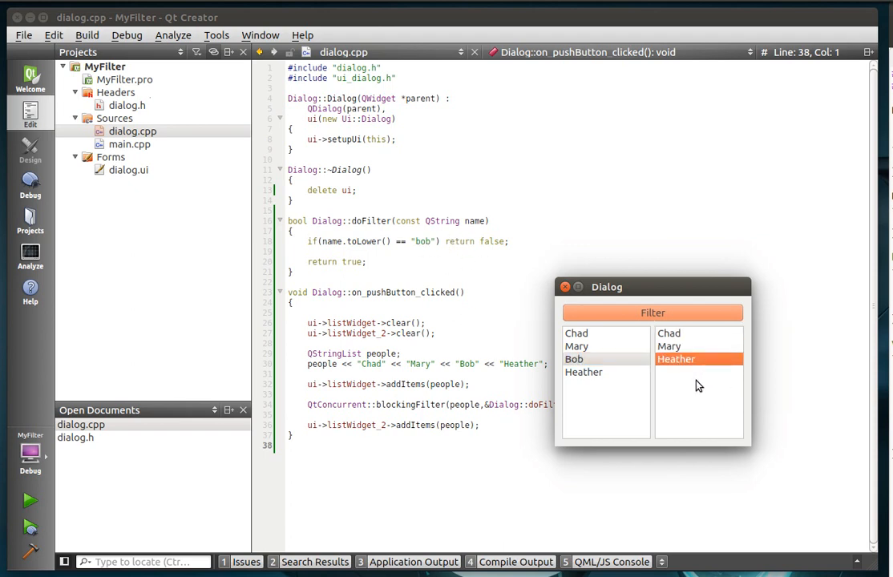
{"action": "left_click", "coordinate": [565, 286]}
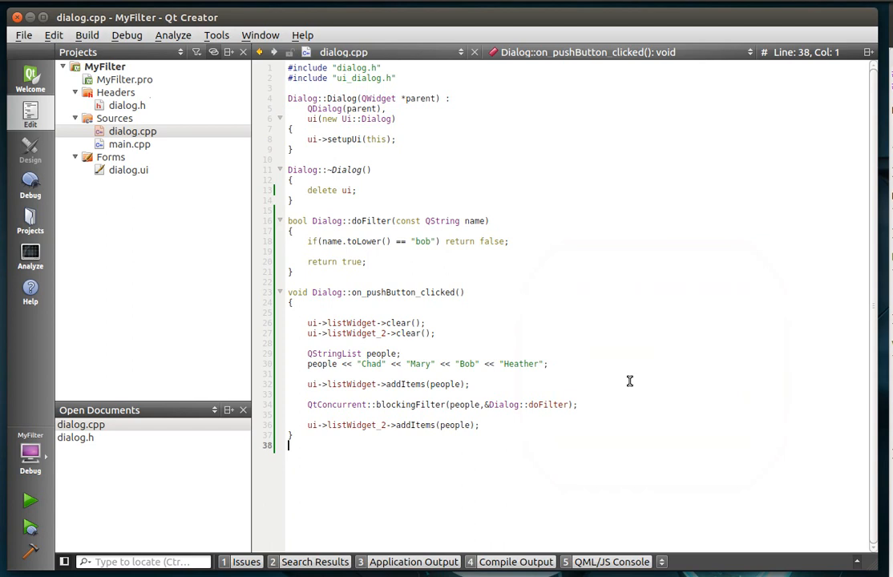
{"action": "mouse_move", "coordinate": [586, 336]}
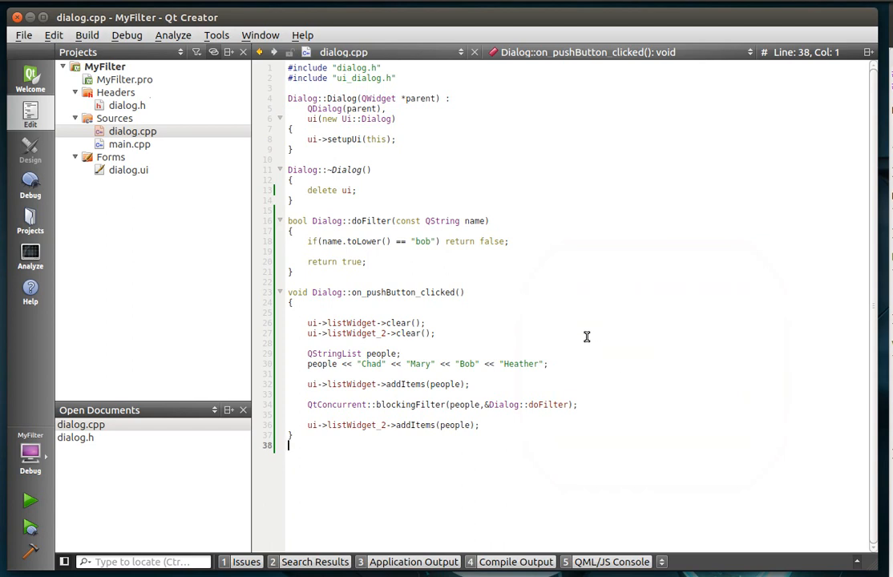
{"action": "mouse_move", "coordinate": [381, 280]}
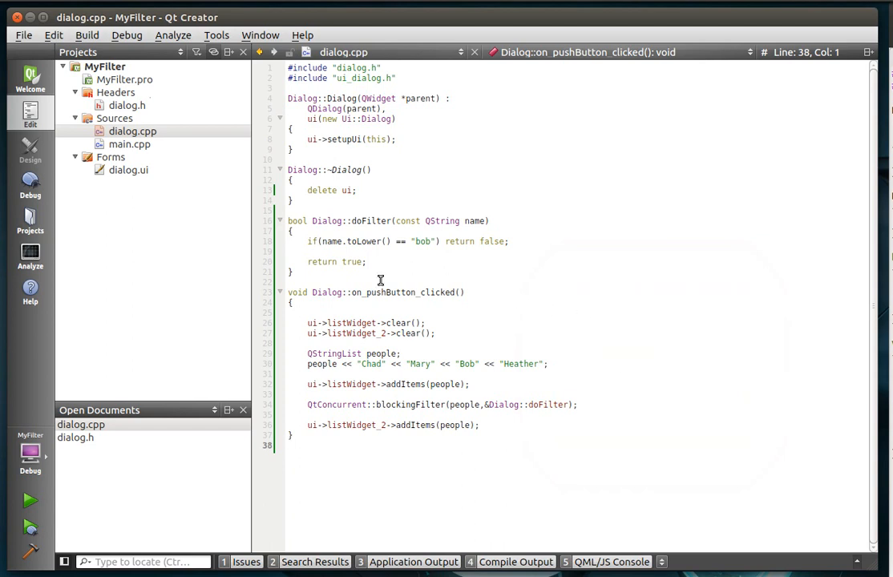